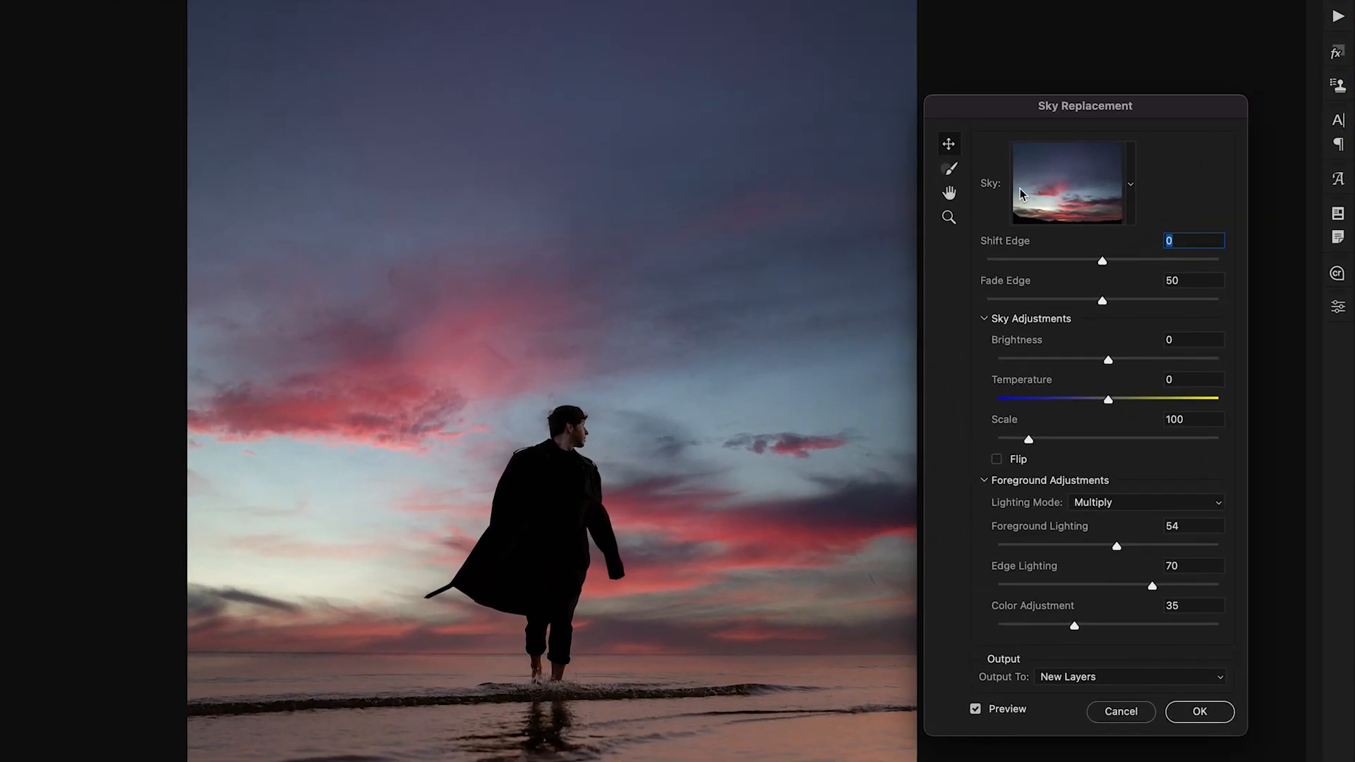
mouse_move(1069, 183)
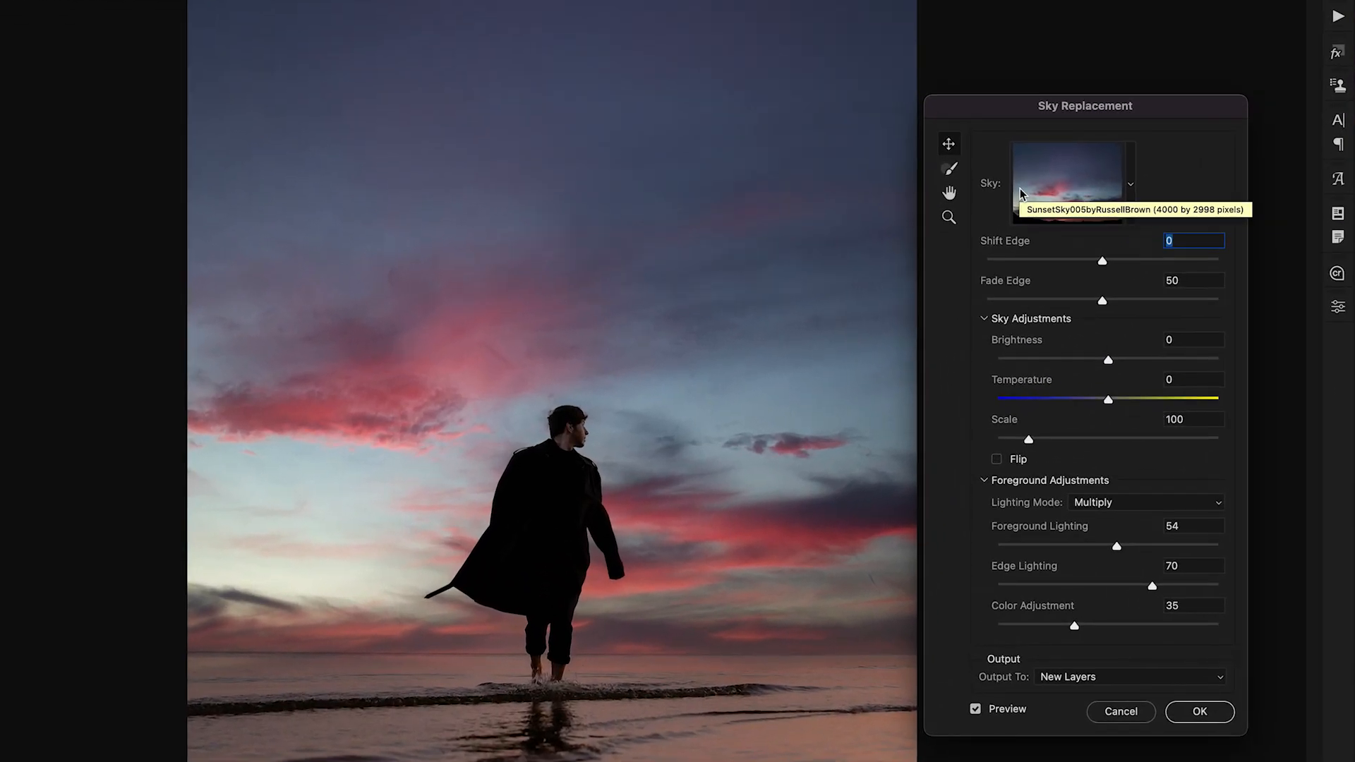
Step: Show the preset sky folders from the Sky thumbnail dropdown
click(1129, 183)
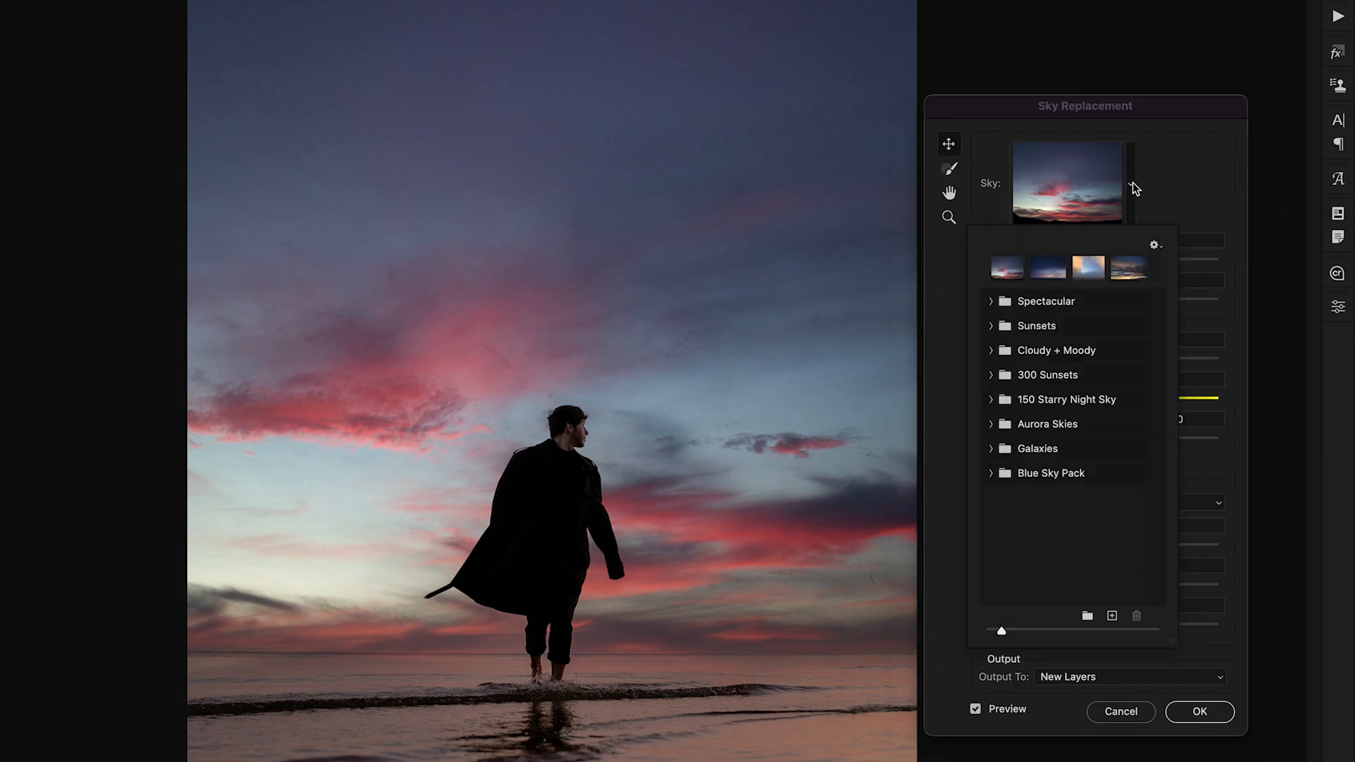
mouse_move(1176, 389)
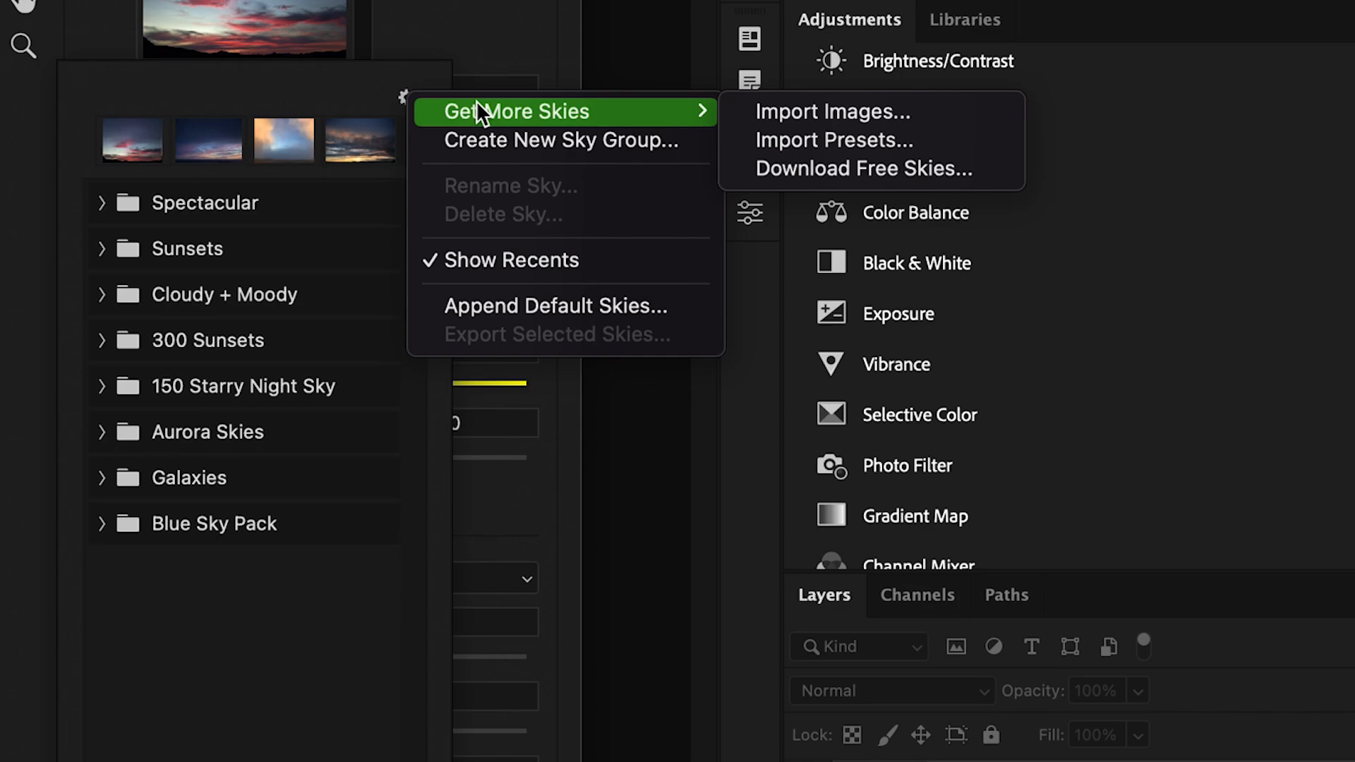
mouse_move(944, 126)
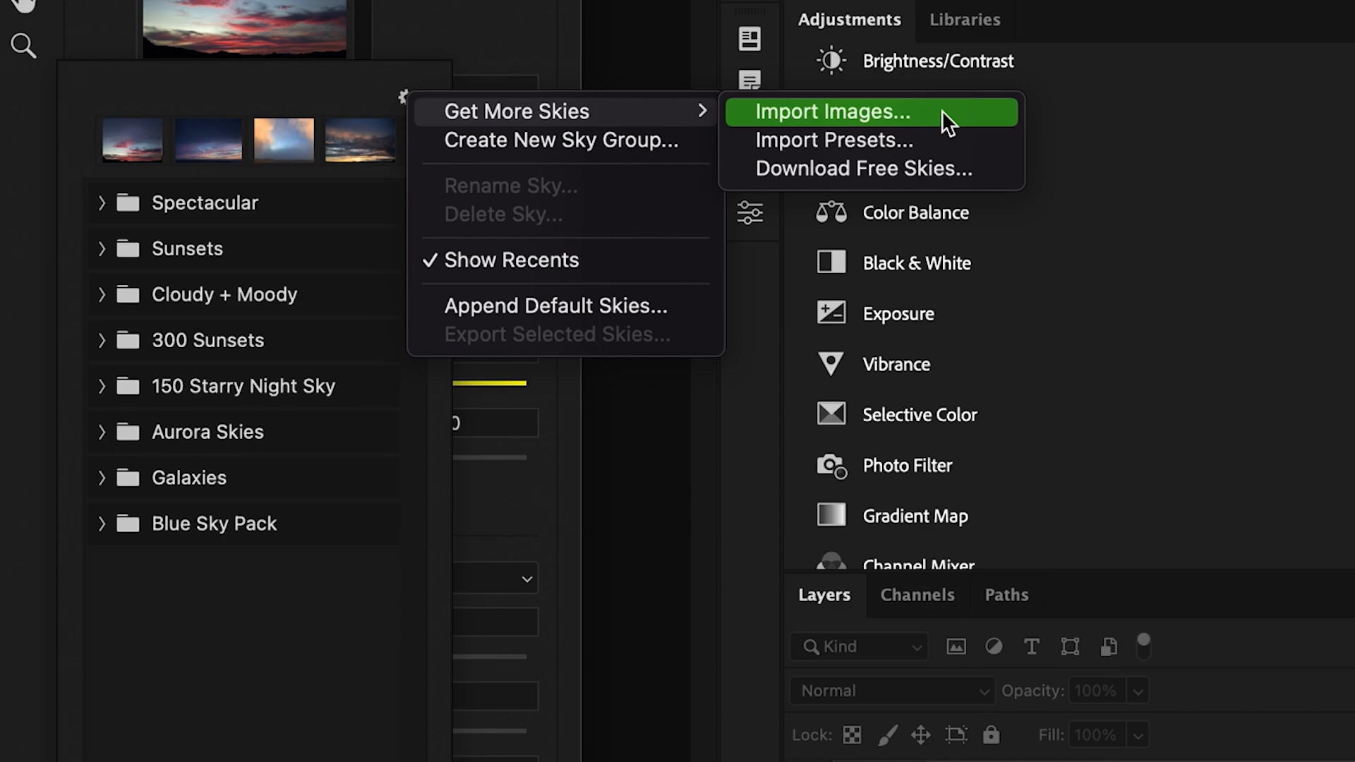
mouse_move(872, 169)
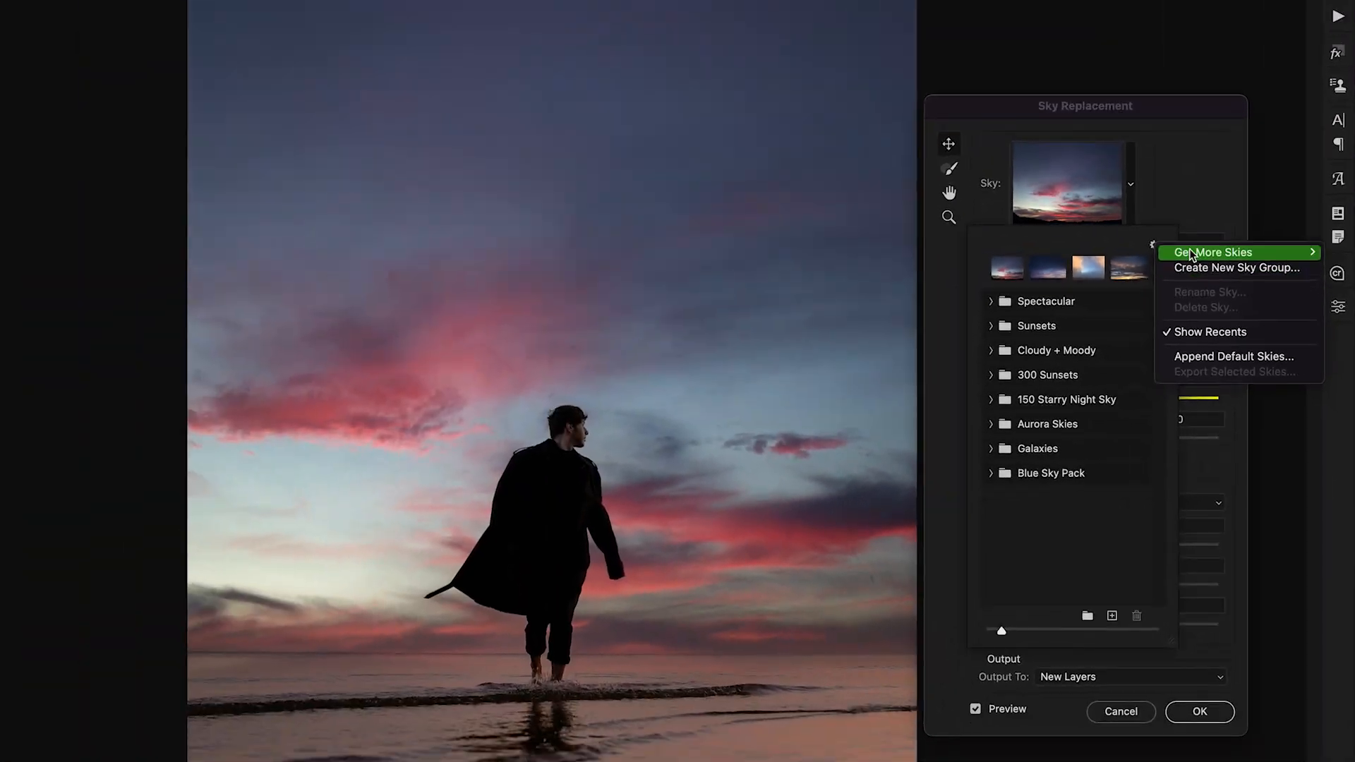
Step: Dismiss the sky library options menu and close the presets panel without importing skies
click(1154, 245)
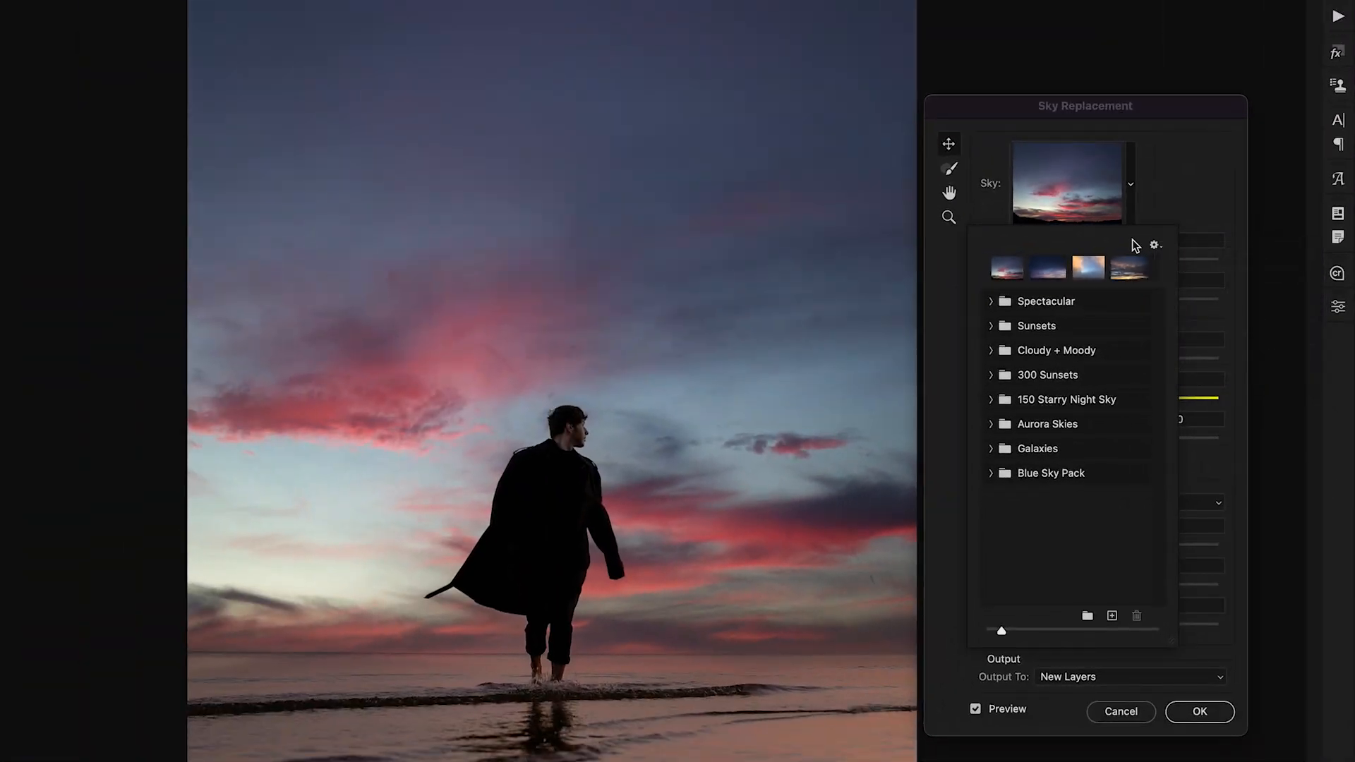
click(1088, 268)
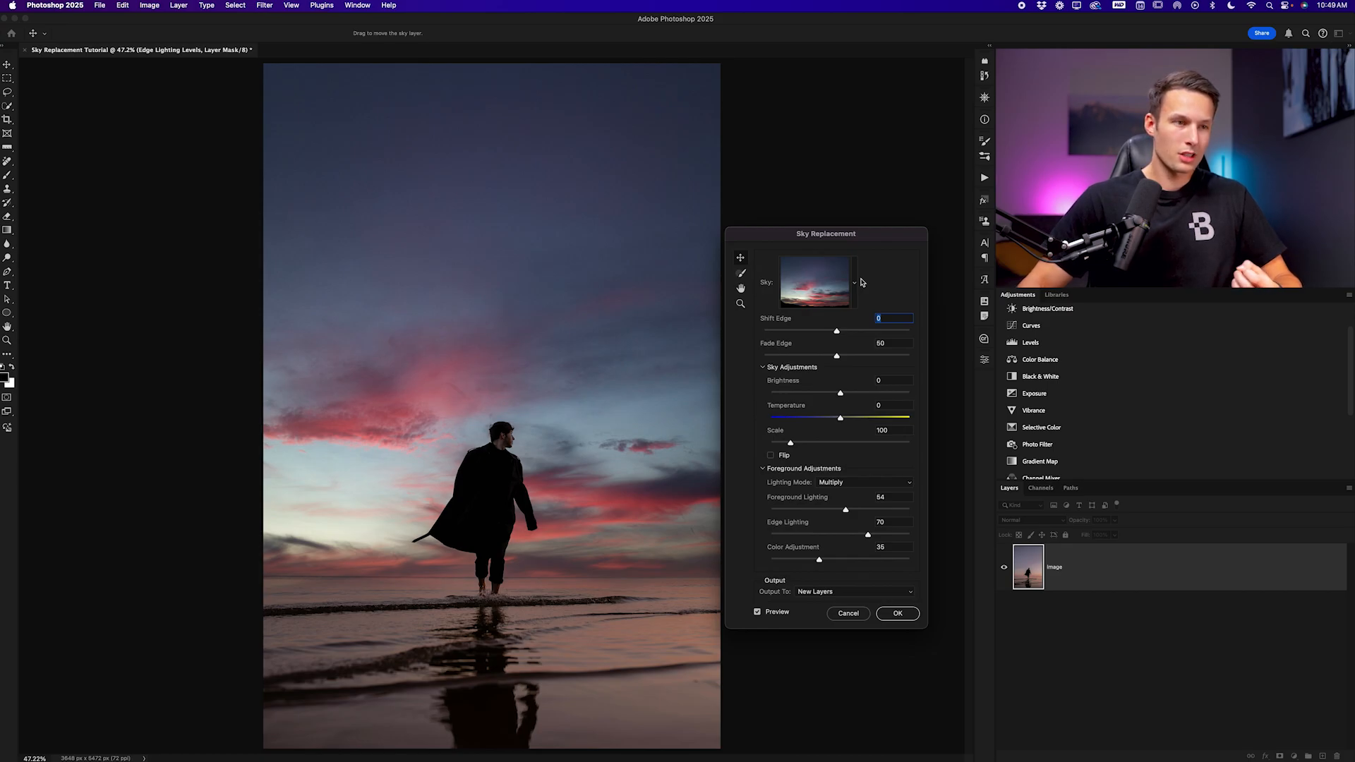
mouse_move(872, 299)
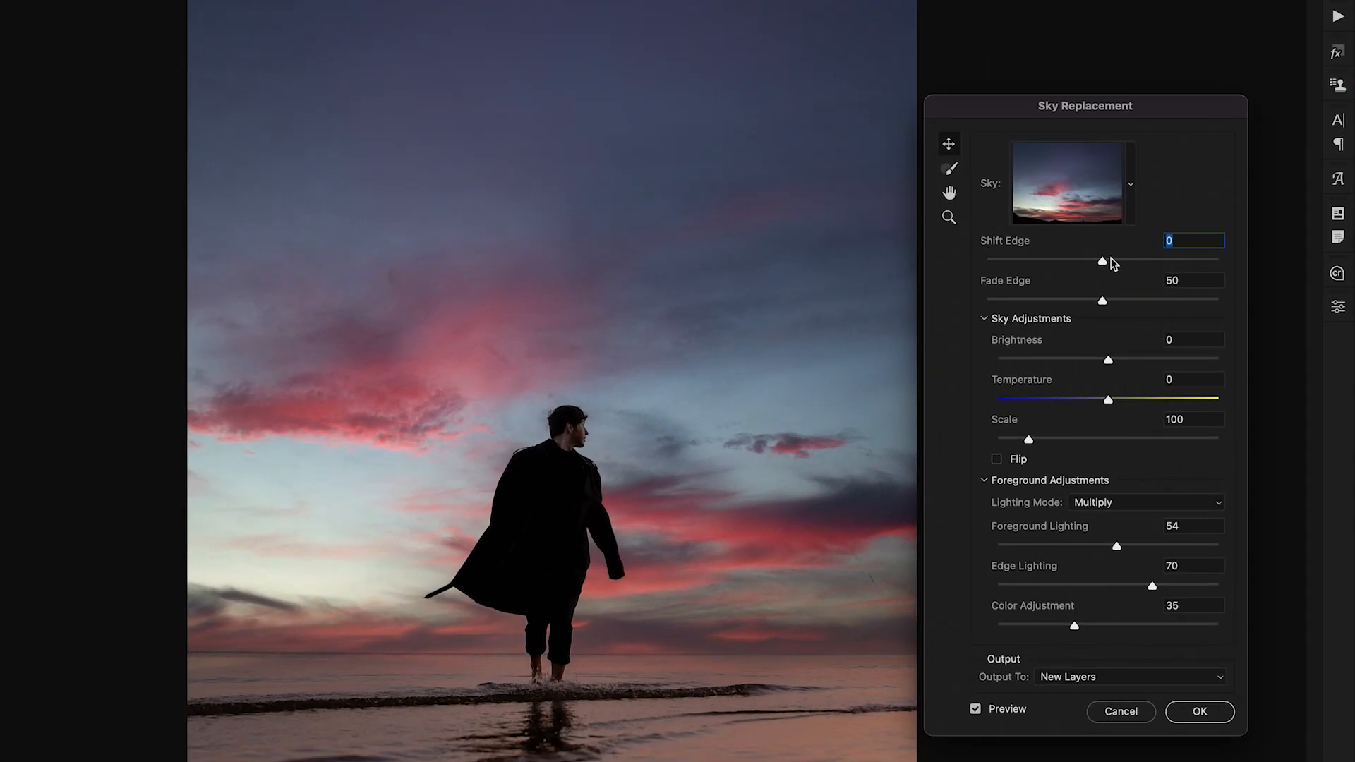
mouse_move(1103, 260)
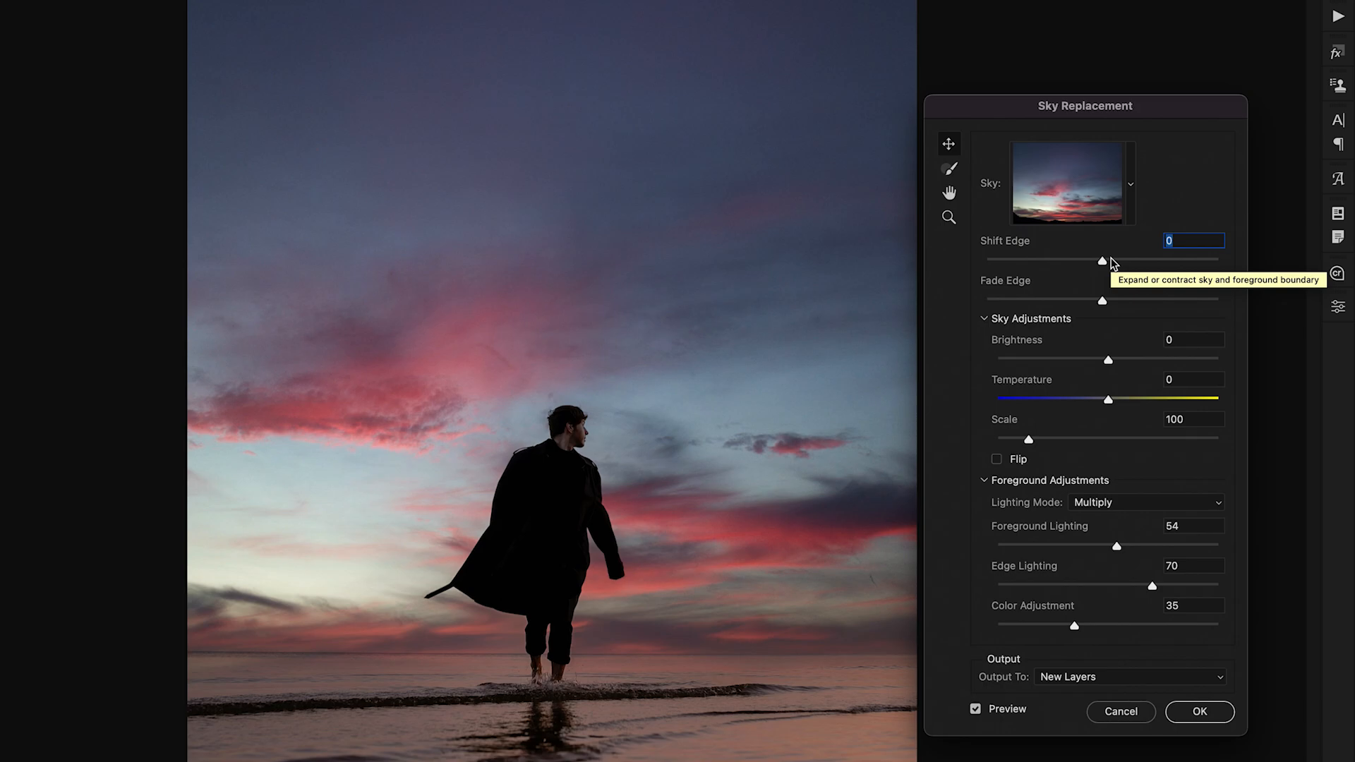
mouse_move(1111, 266)
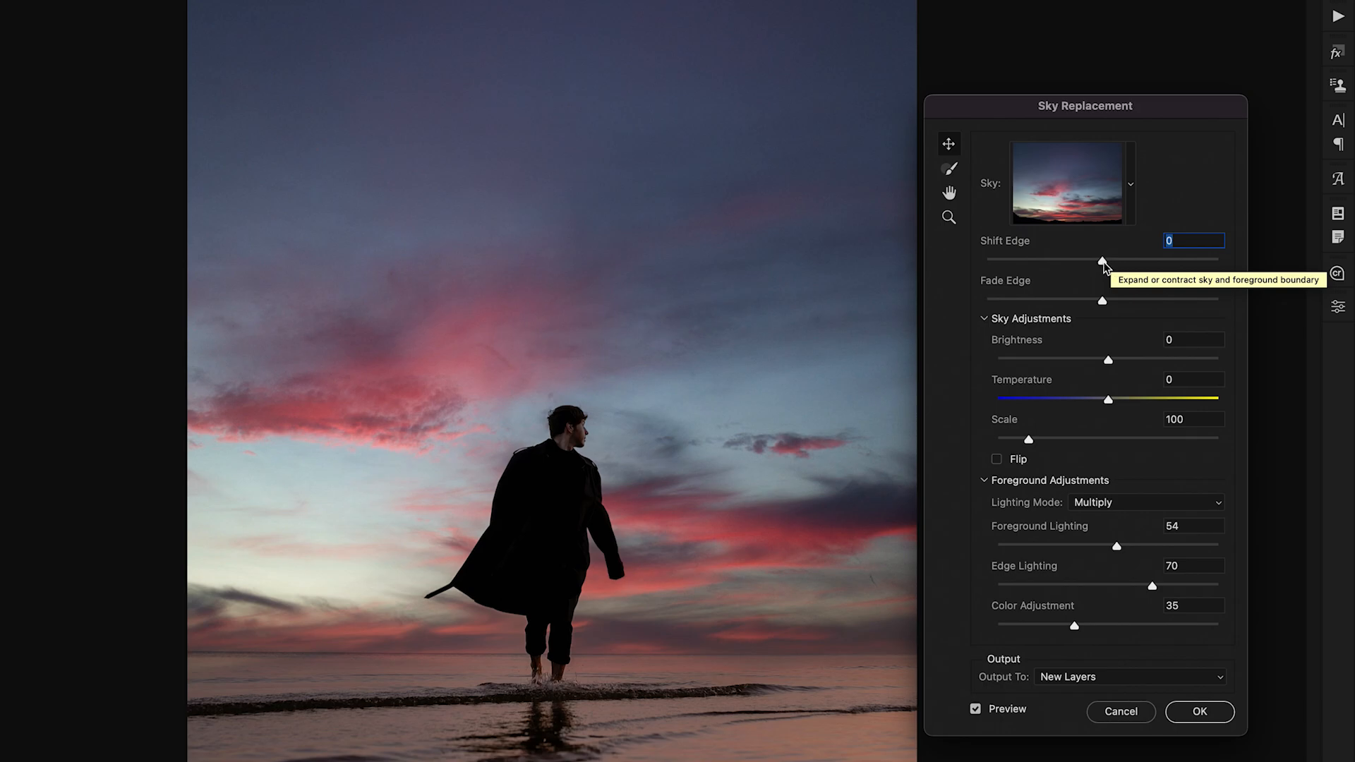
Step: Test Shift Edge at 96 and -67, then settle it at 1
drag(1104, 259, 1217, 259)
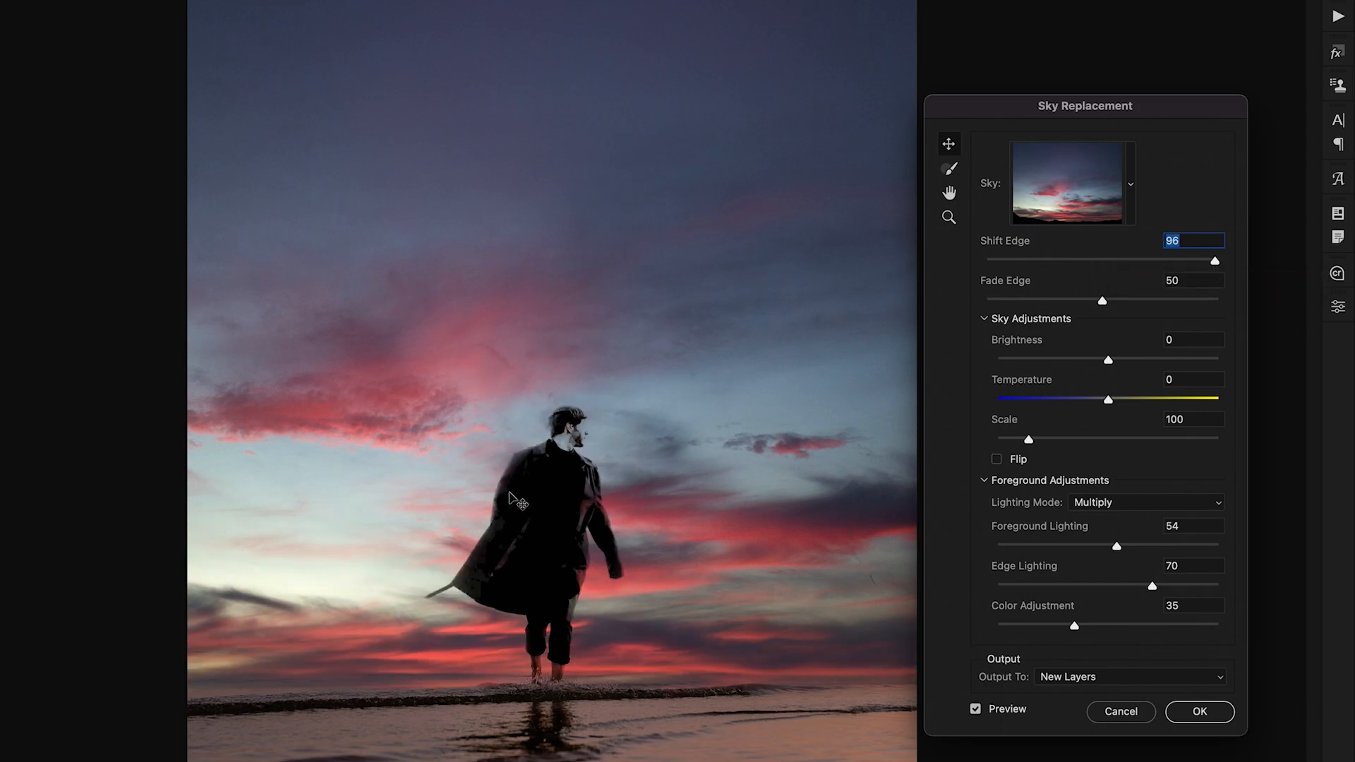
mouse_move(592, 440)
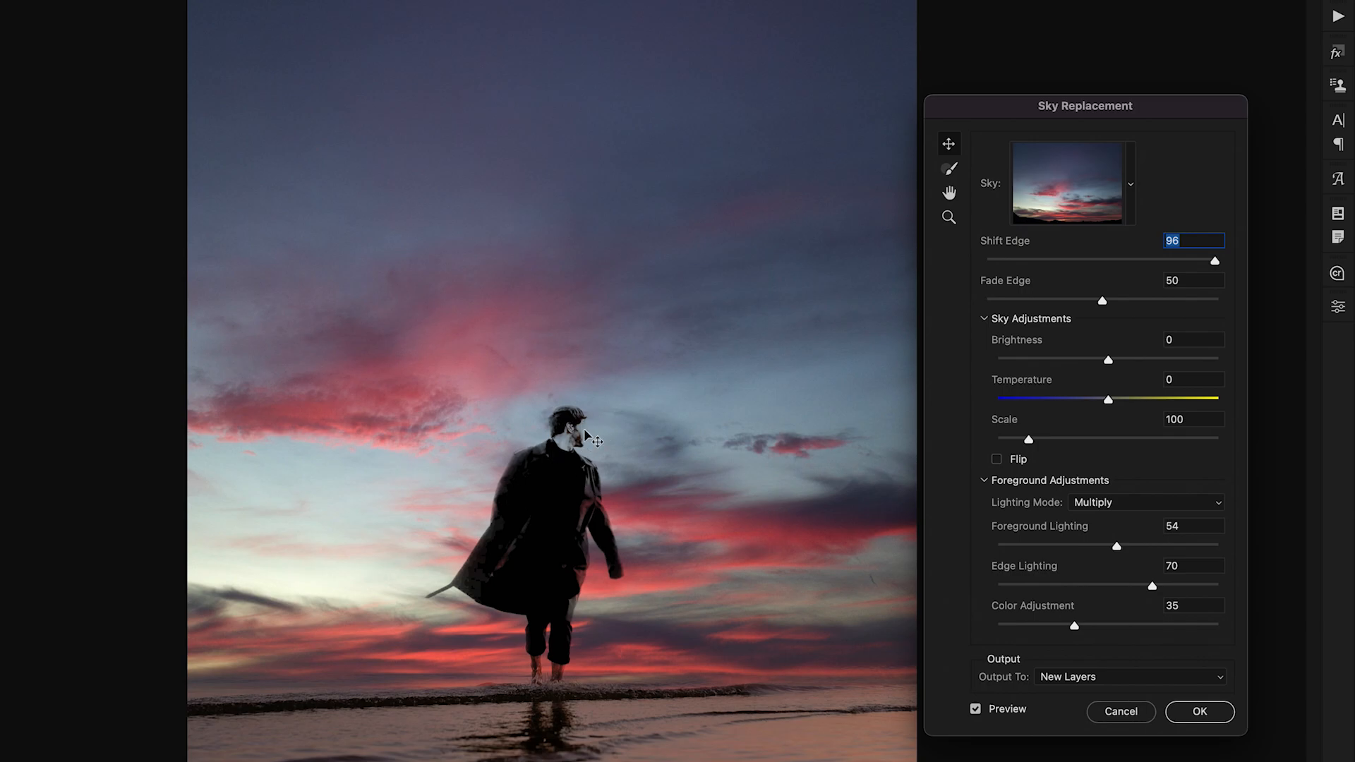
mouse_move(1223, 342)
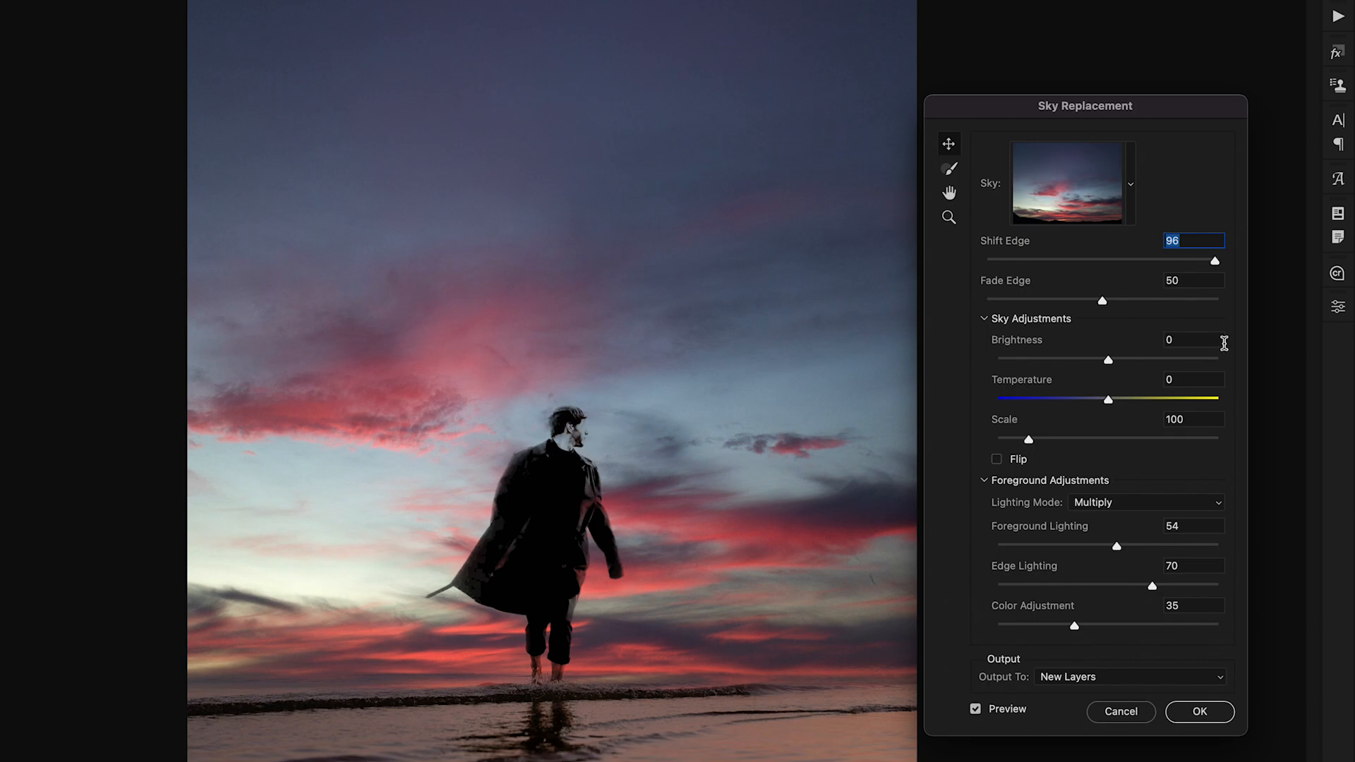
drag(1213, 260, 1024, 261)
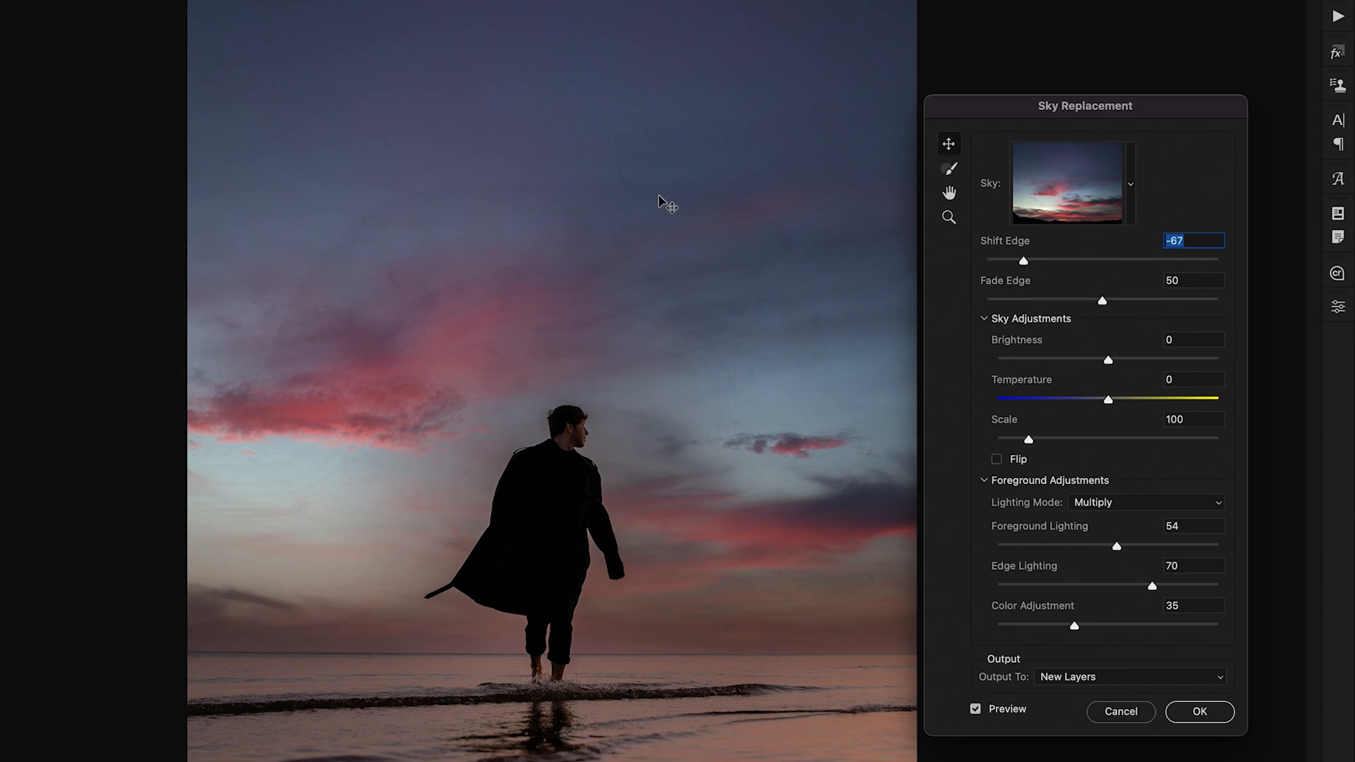
drag(1024, 260, 1101, 261)
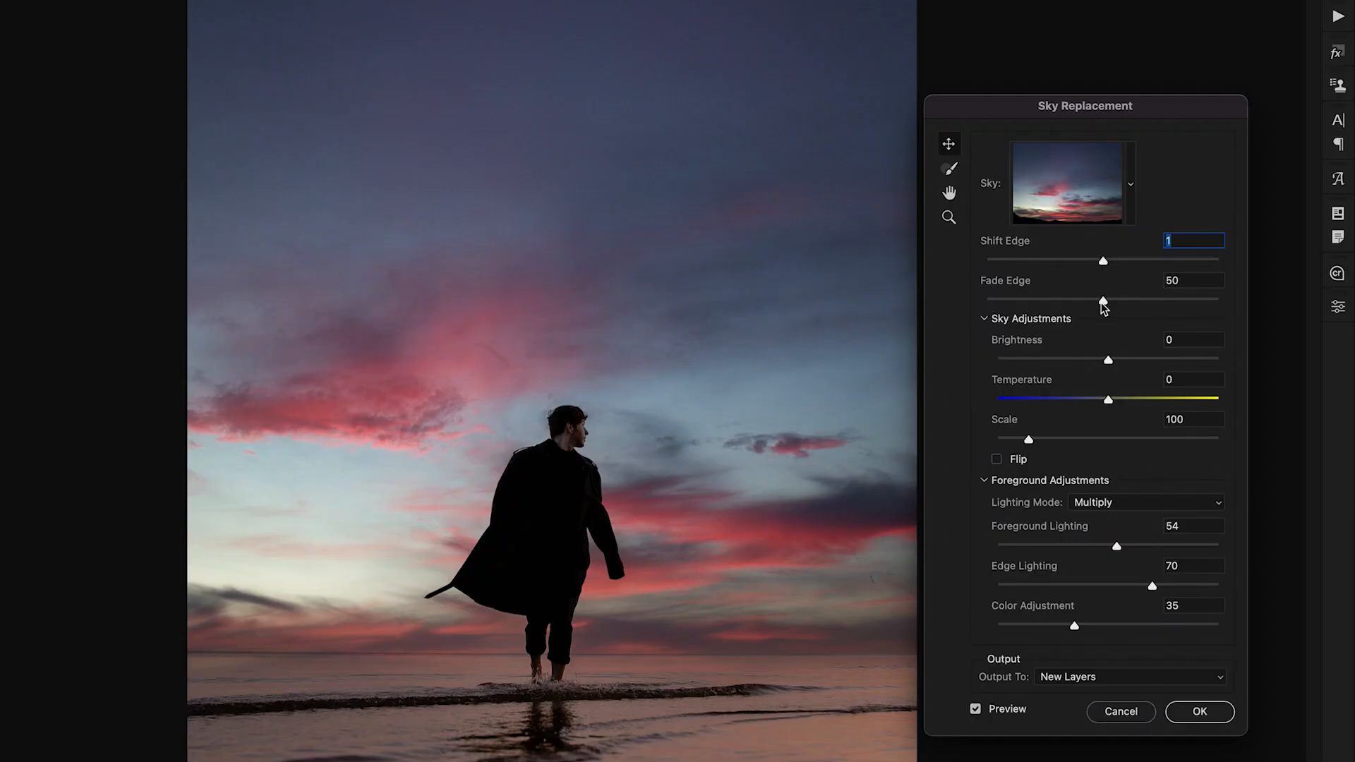
mouse_move(1107, 309)
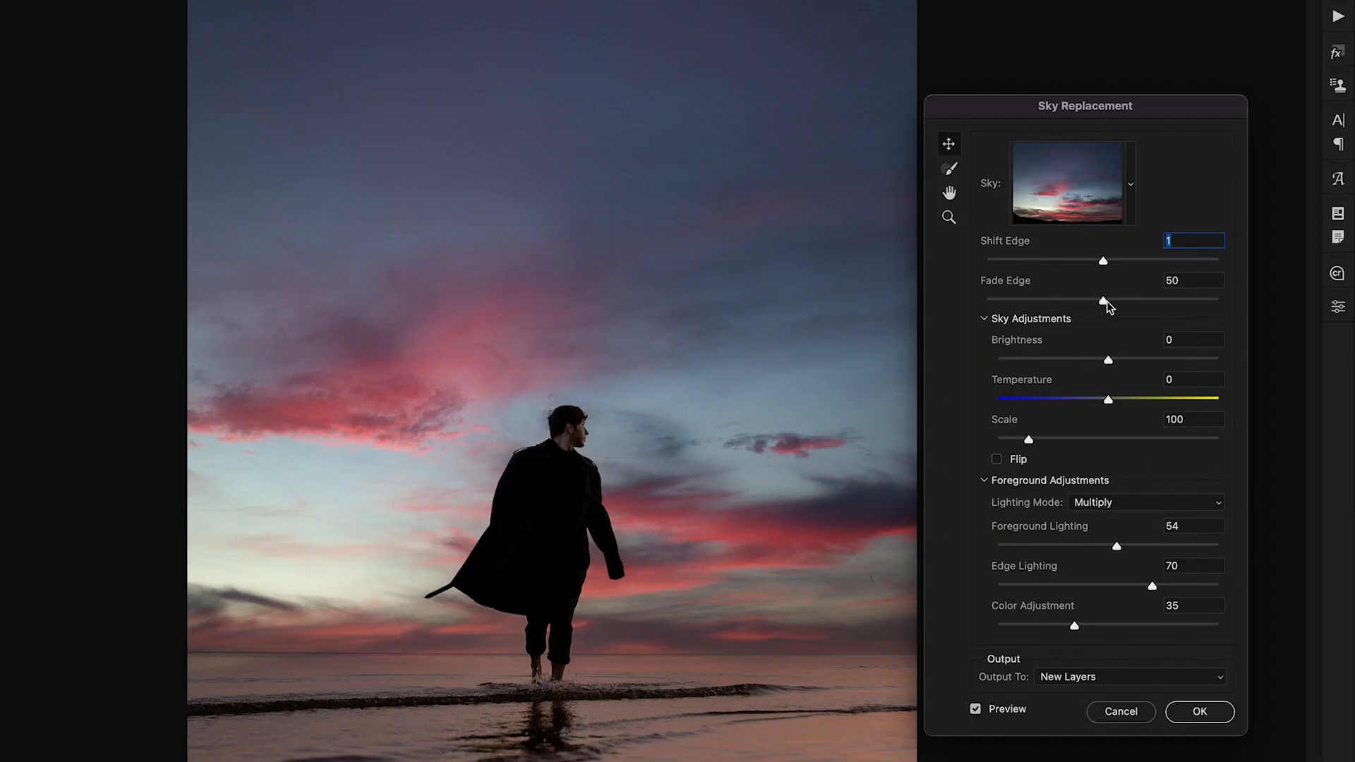
Step: Test Fade Edge at 95 and 4, then settle it at 49
drag(1108, 300, 1207, 299)
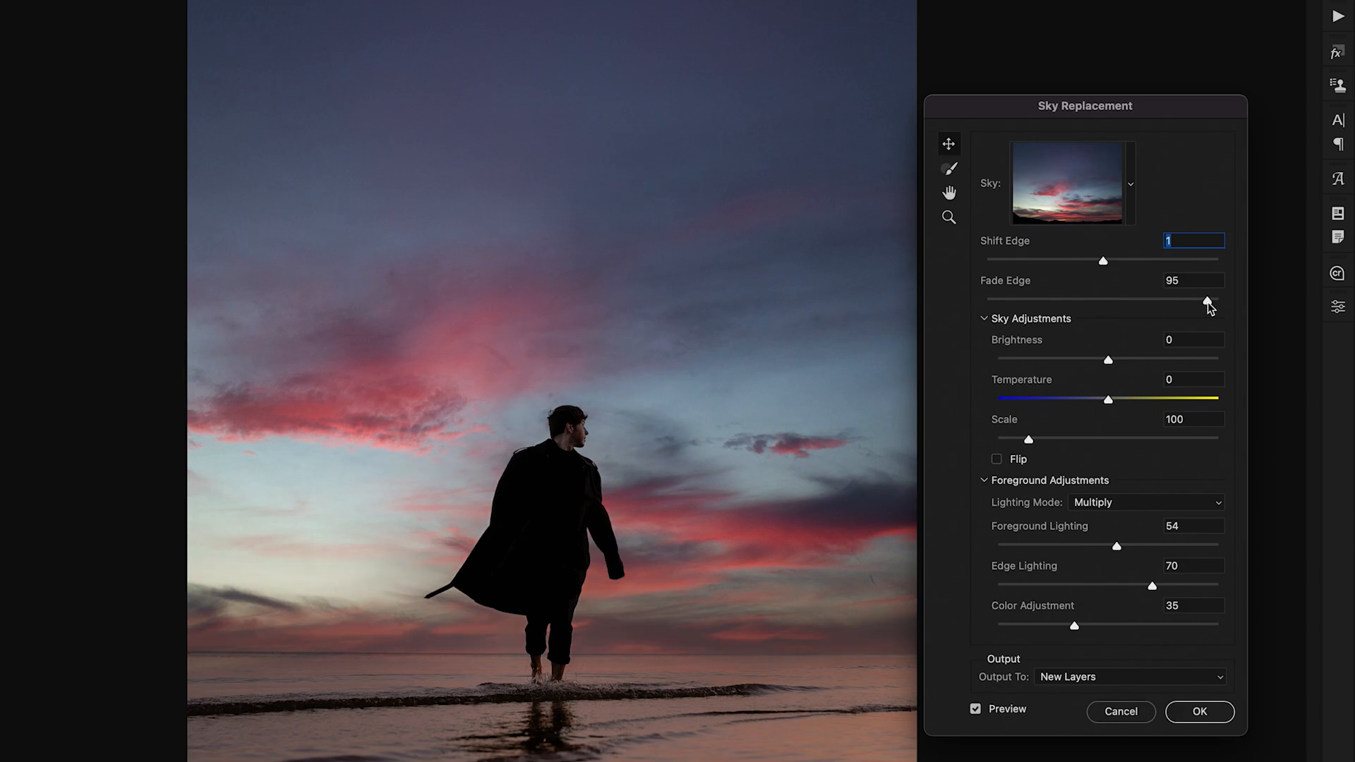
drag(1208, 300, 996, 300)
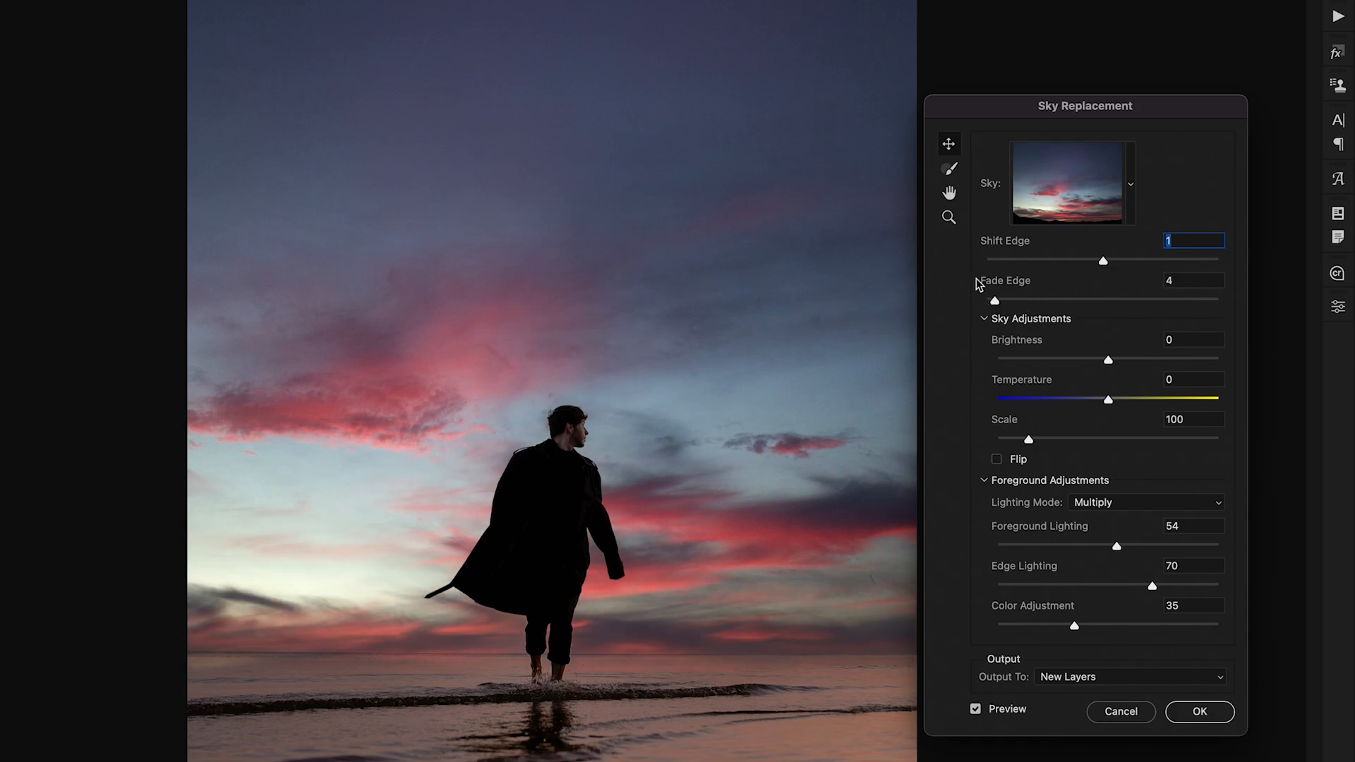
drag(999, 300, 1099, 300)
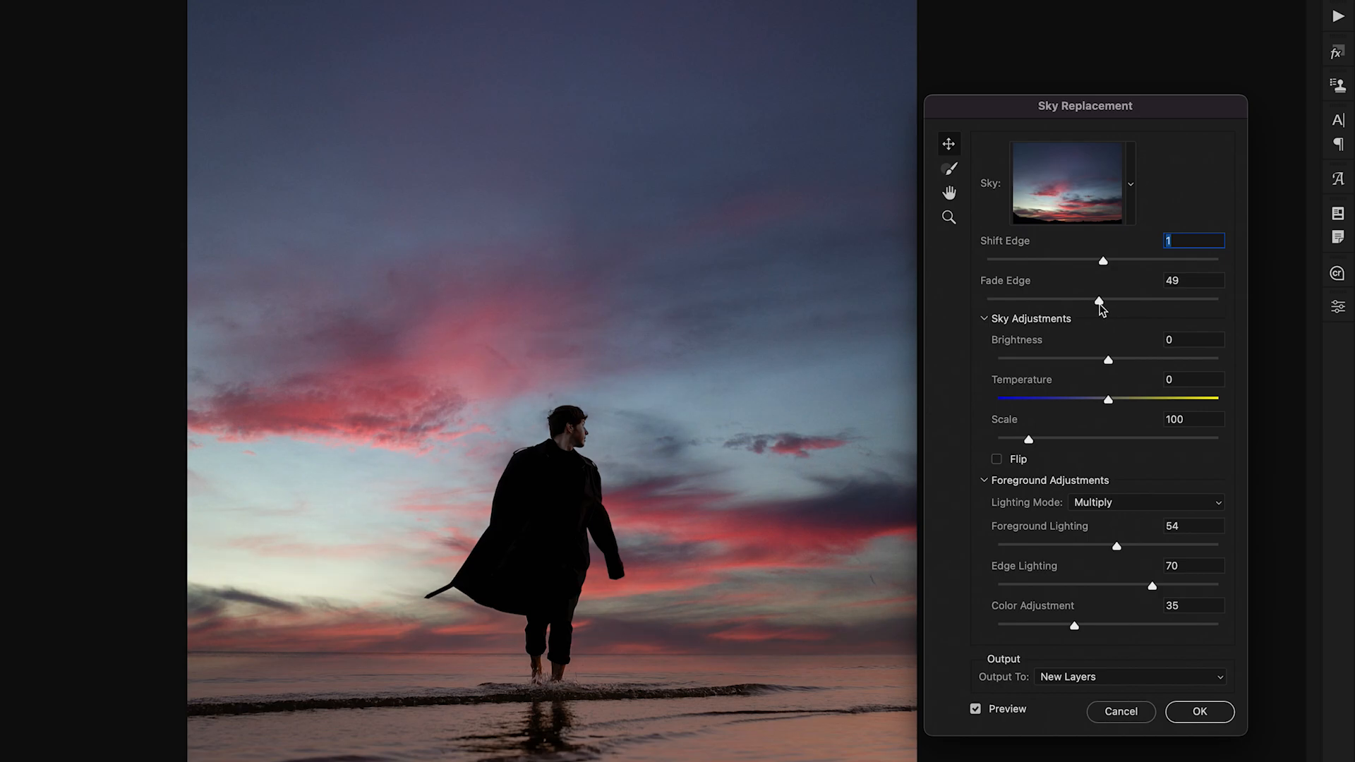
mouse_move(1104, 311)
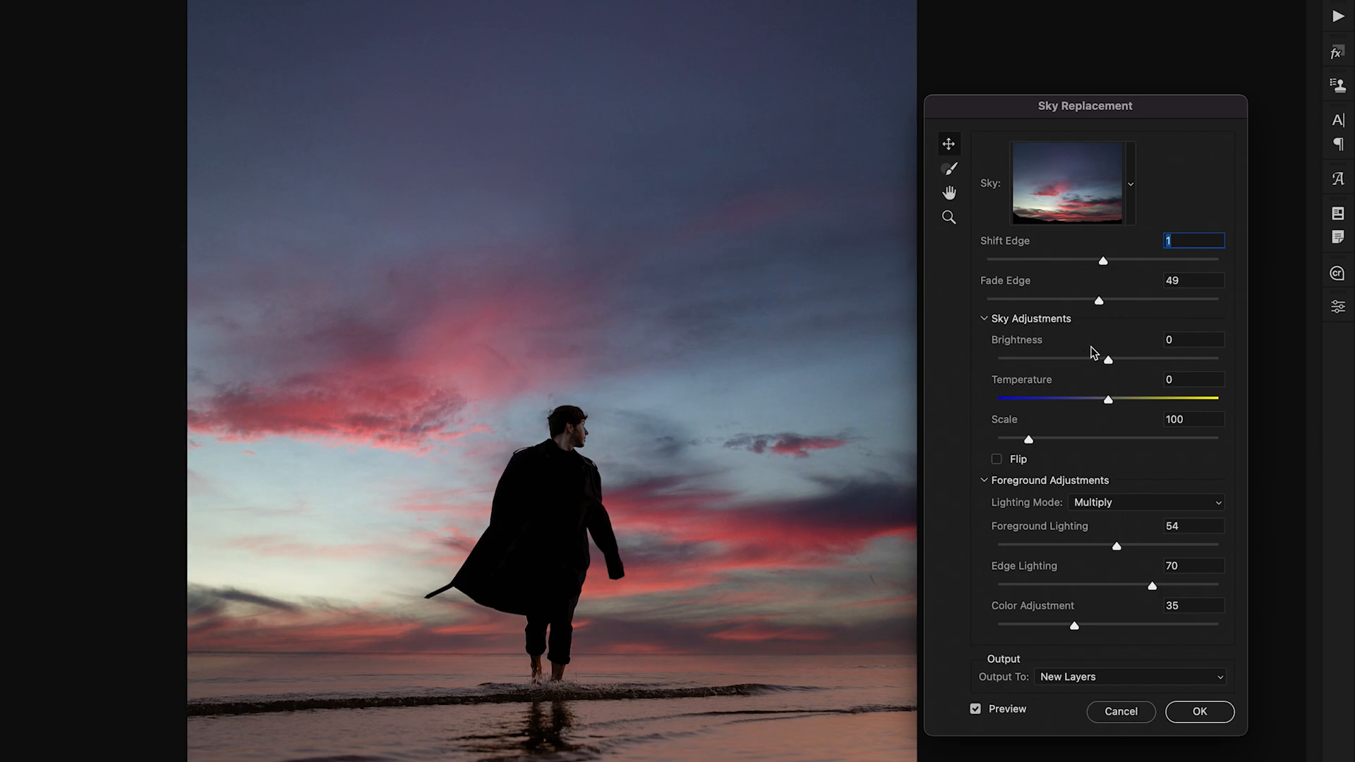
Step: Set sky Brightness to 37 and Temperature to 32 under Sky Adjustments
drag(1108, 357, 1147, 357)
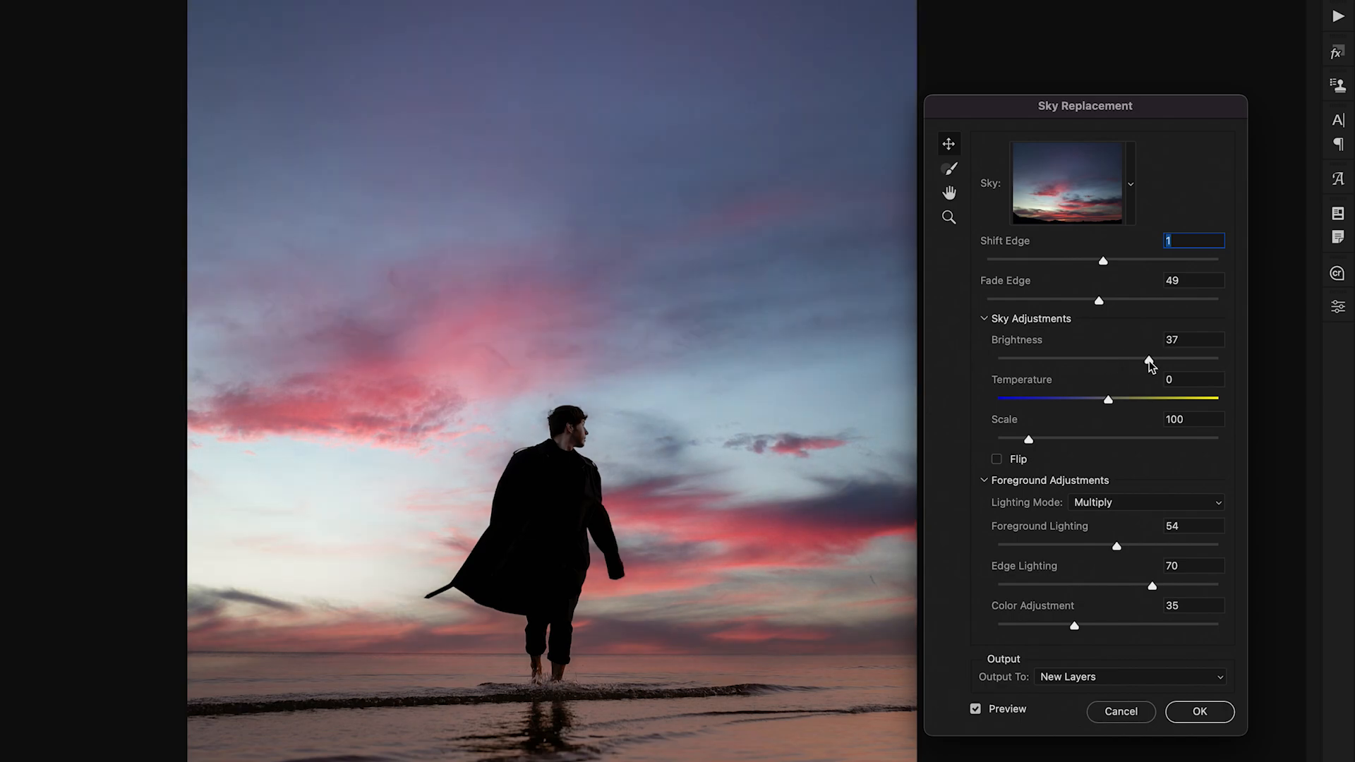
drag(1097, 400, 1121, 399)
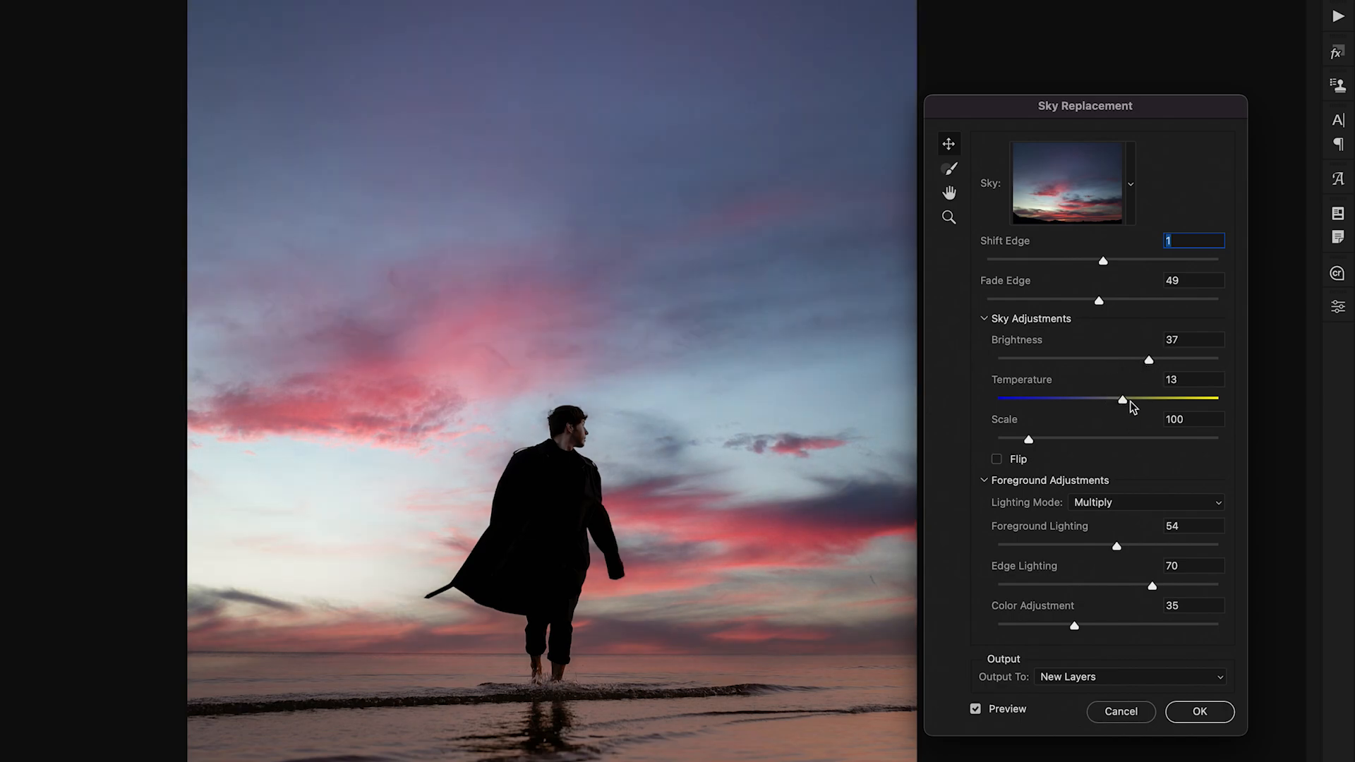
drag(1123, 399, 1143, 399)
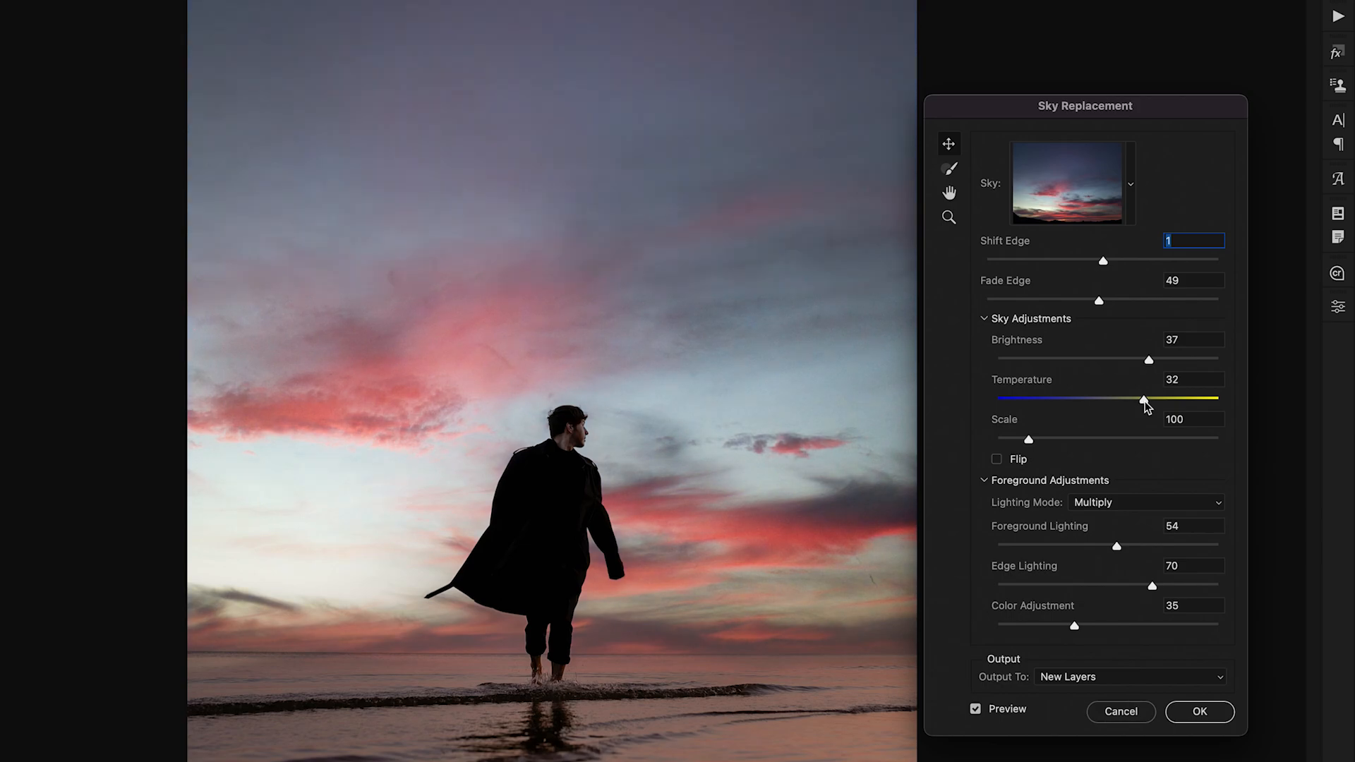
mouse_move(1025, 443)
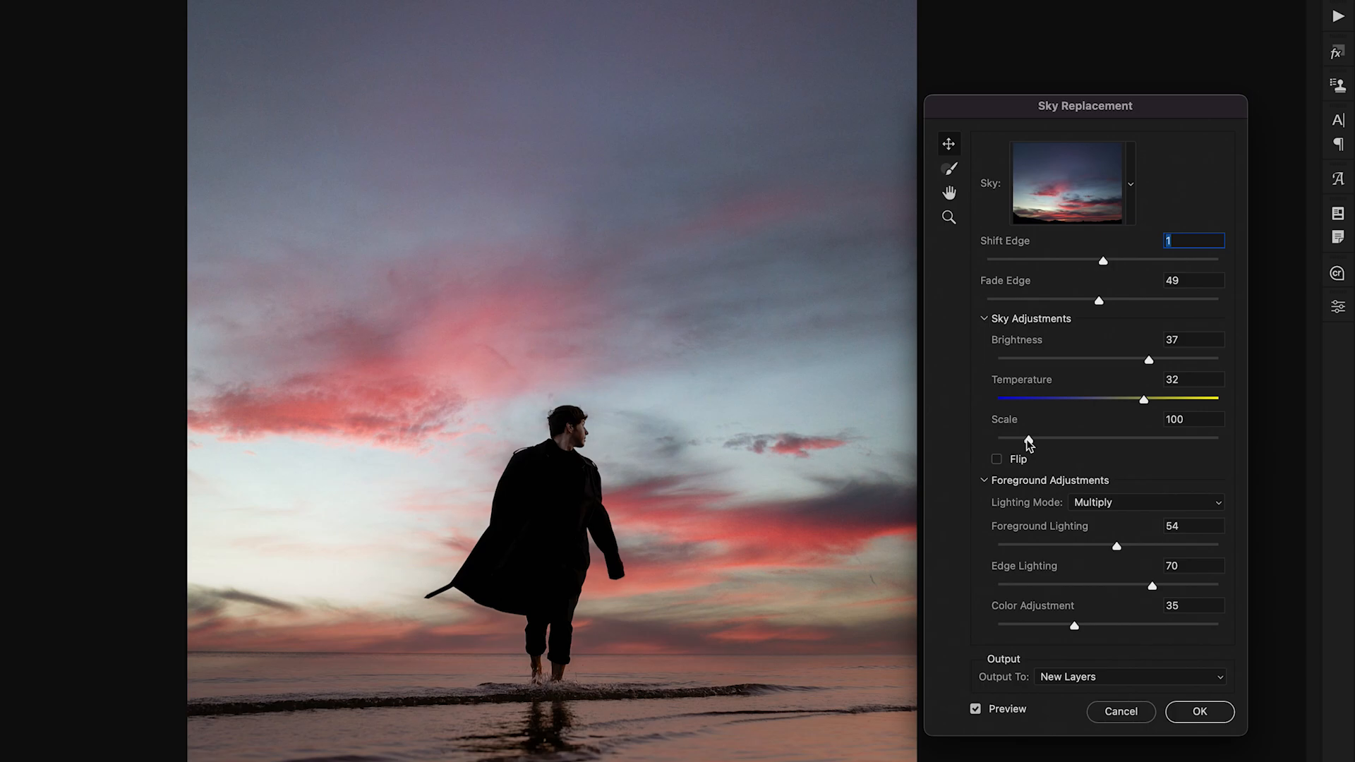
mouse_move(1029, 446)
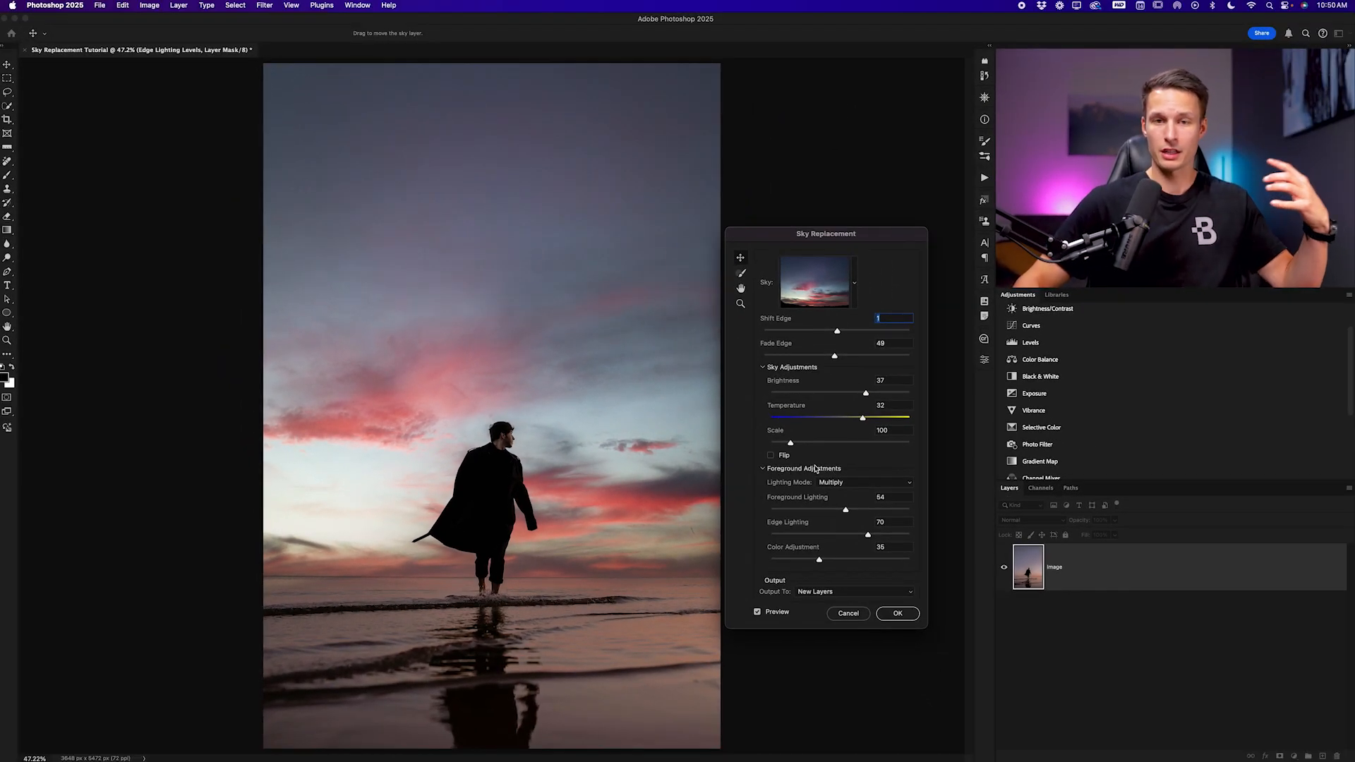
mouse_move(597, 328)
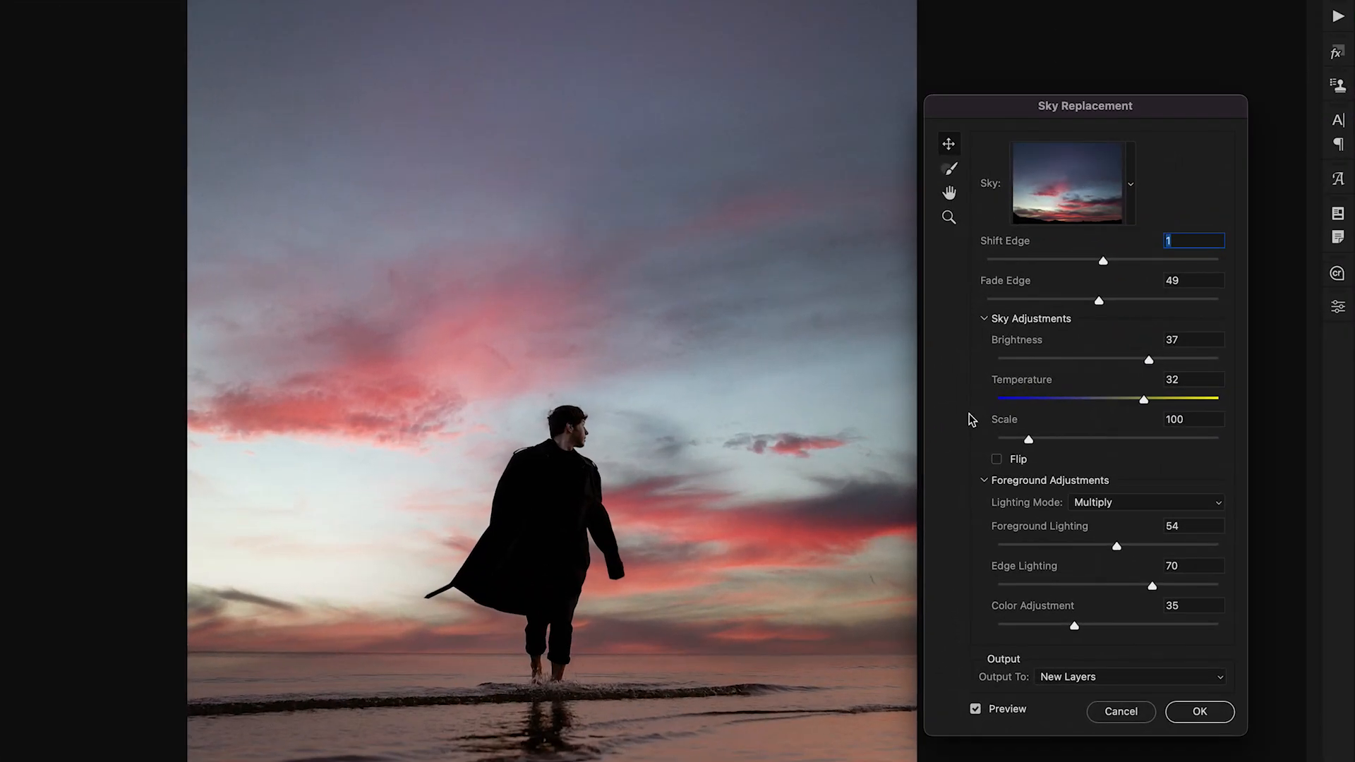
mouse_move(1144, 509)
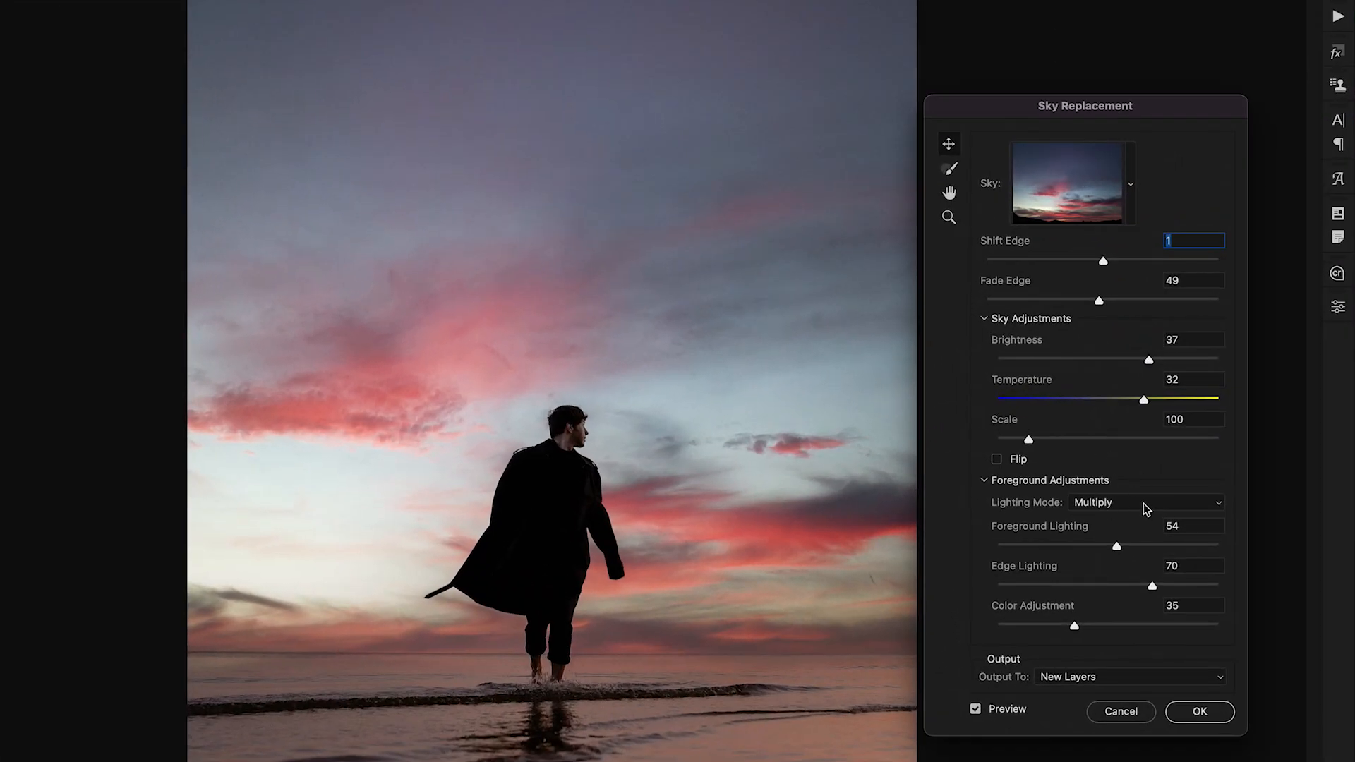
mouse_move(1139, 511)
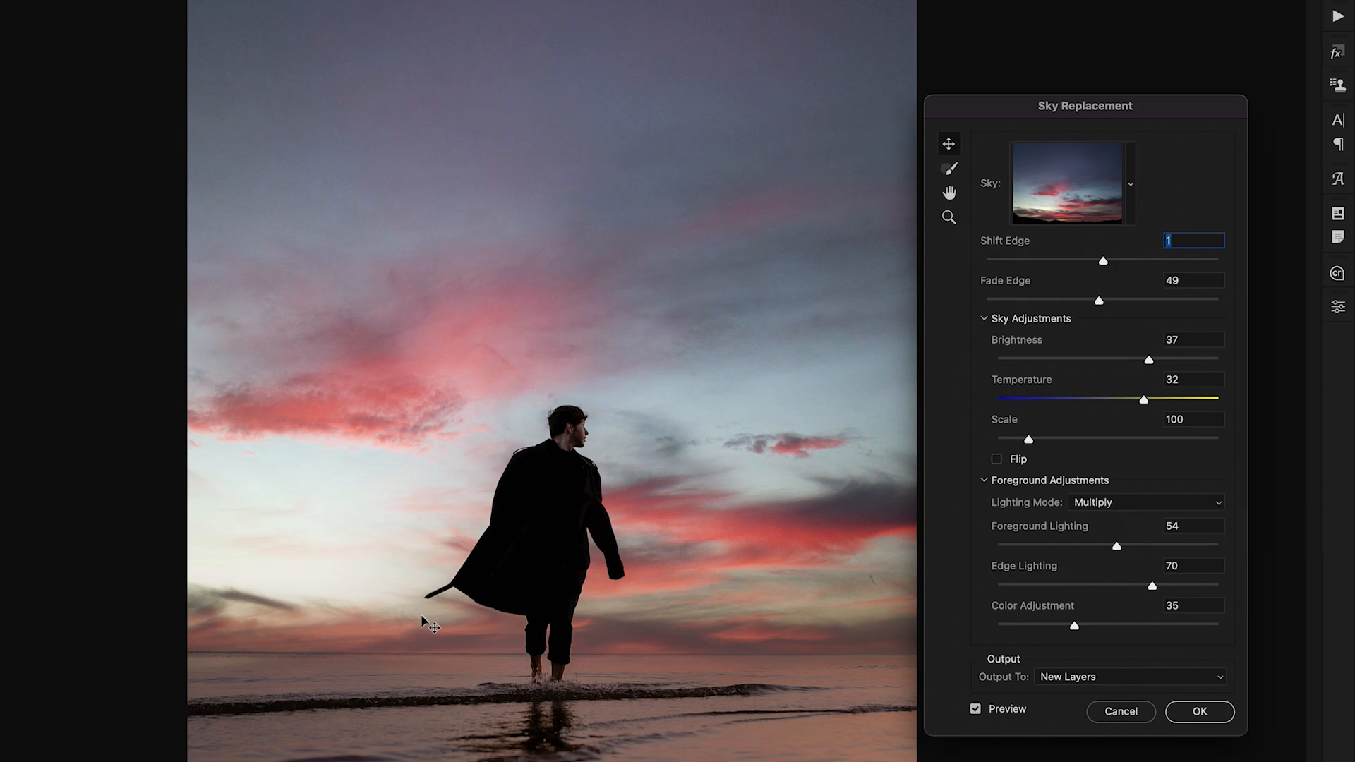
mouse_move(596, 677)
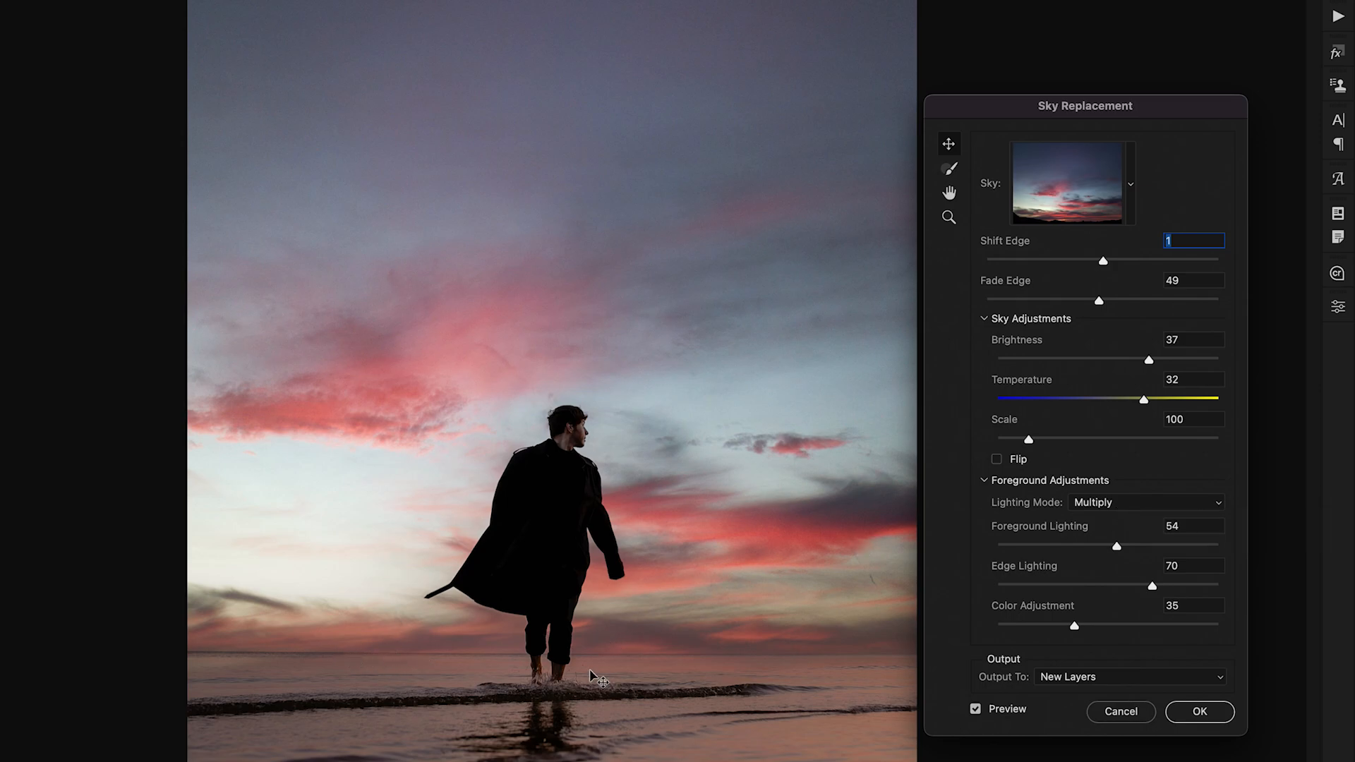
Step: Set the Sky Replacement Lighting Mode to Multiply
click(1144, 501)
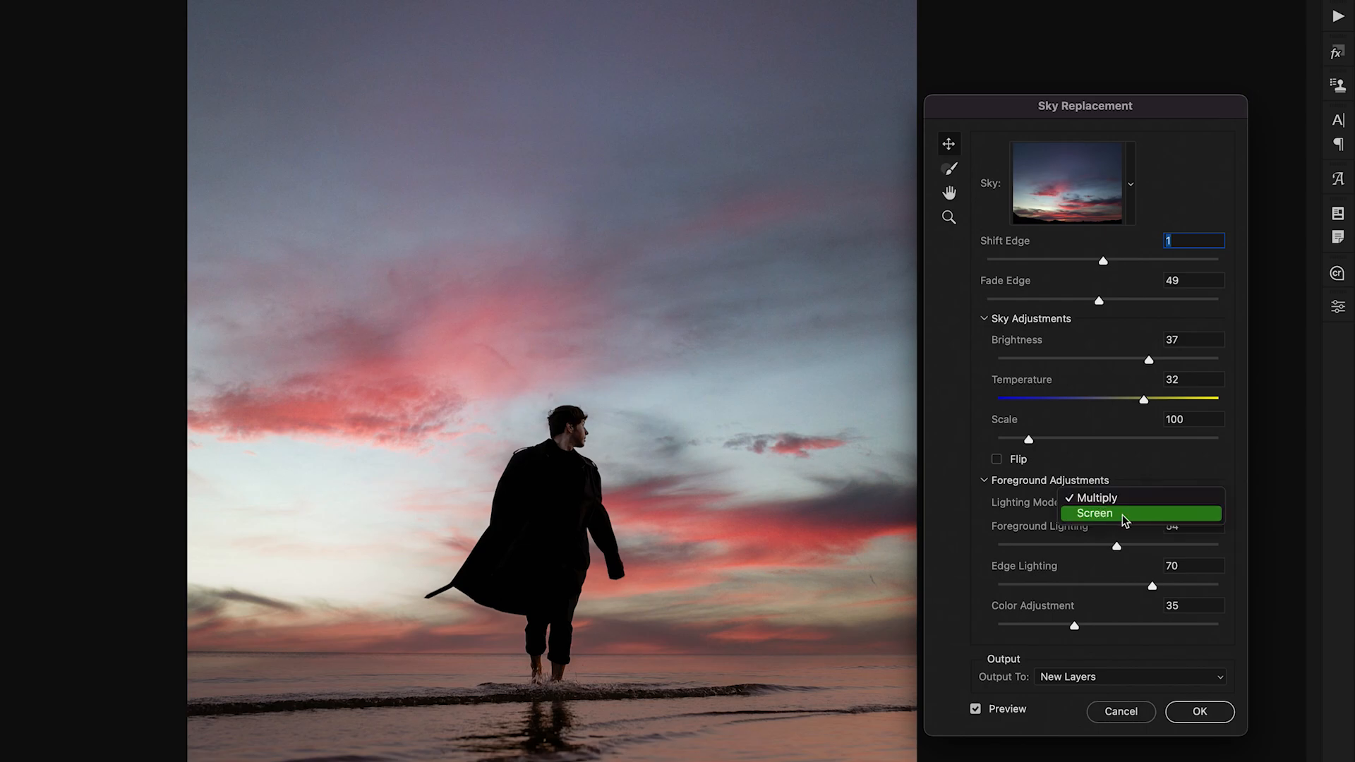
mouse_move(1135, 522)
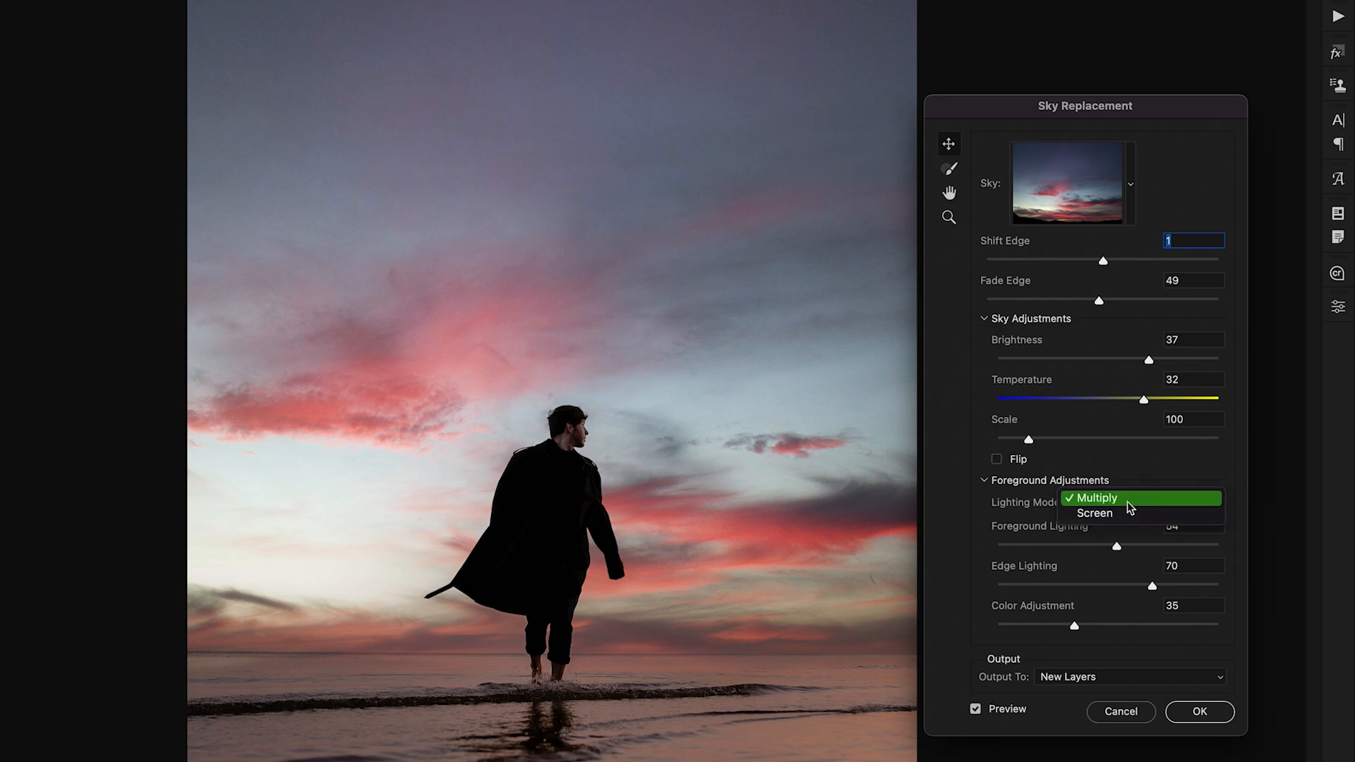
click(1094, 497)
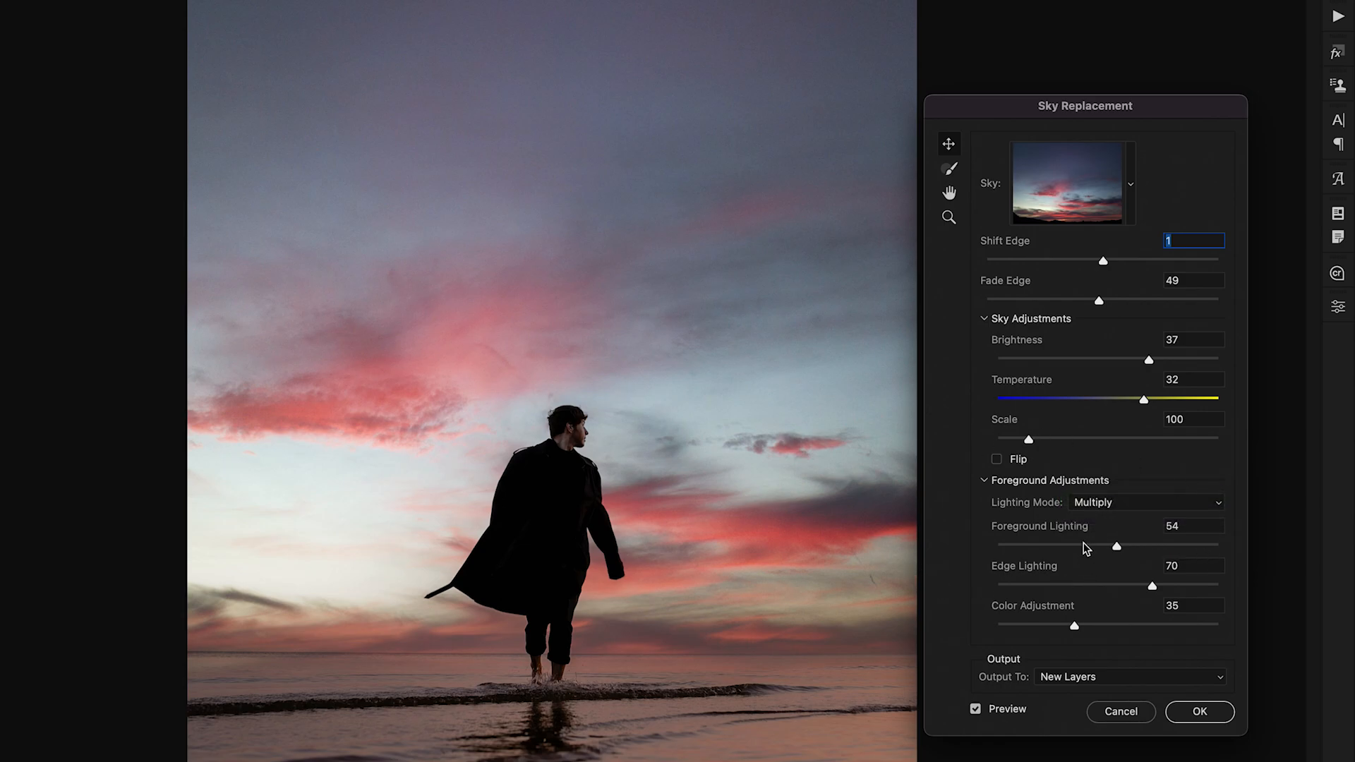
mouse_move(1115, 546)
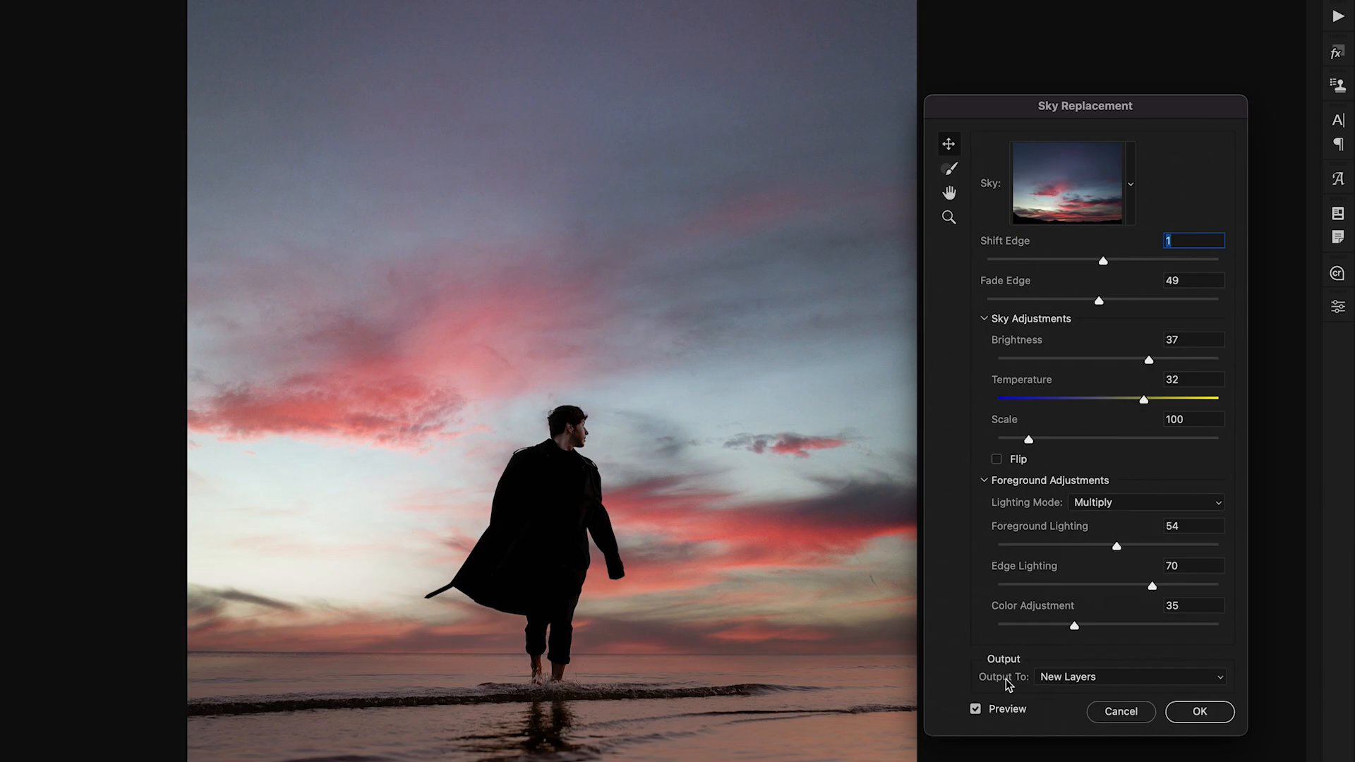
mouse_move(1099, 683)
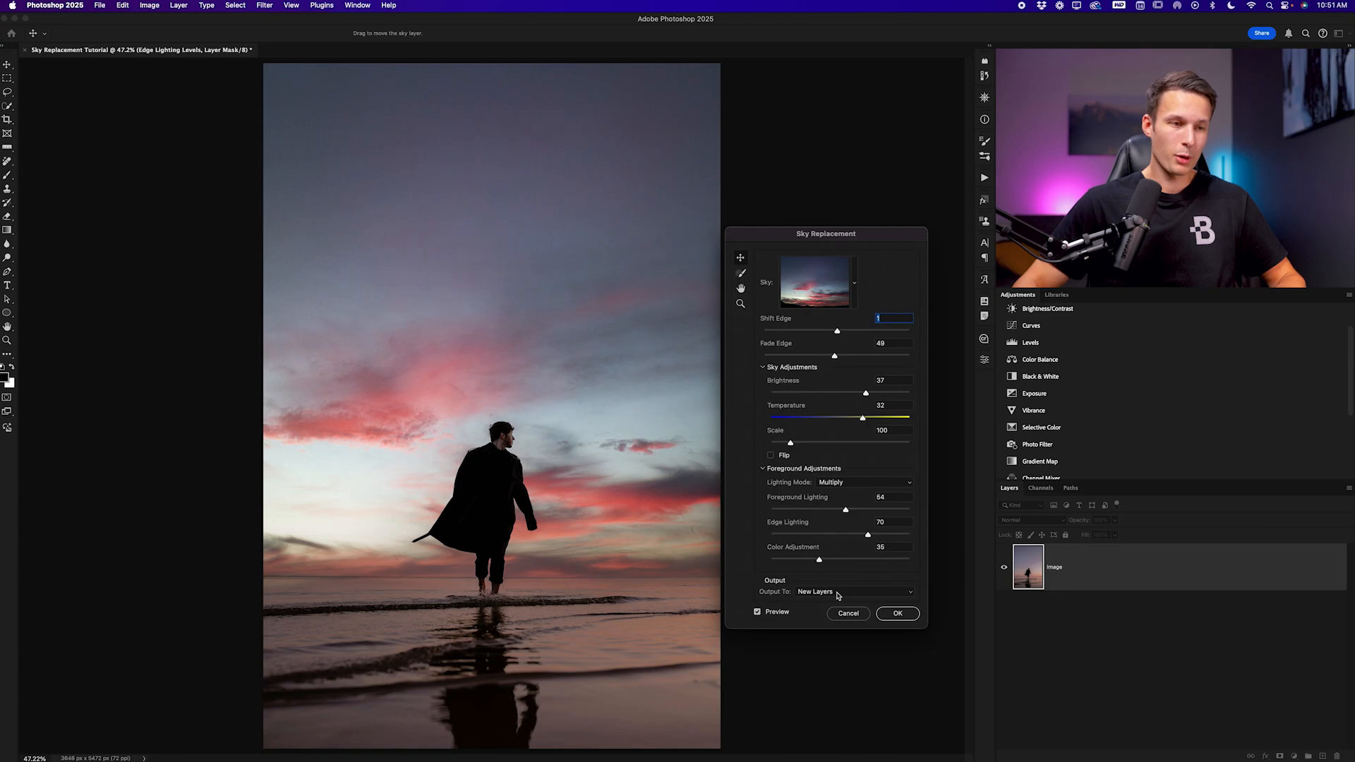
Step: Confirm the pink sunset Sky Replacement with OK to generate its layer group
click(897, 613)
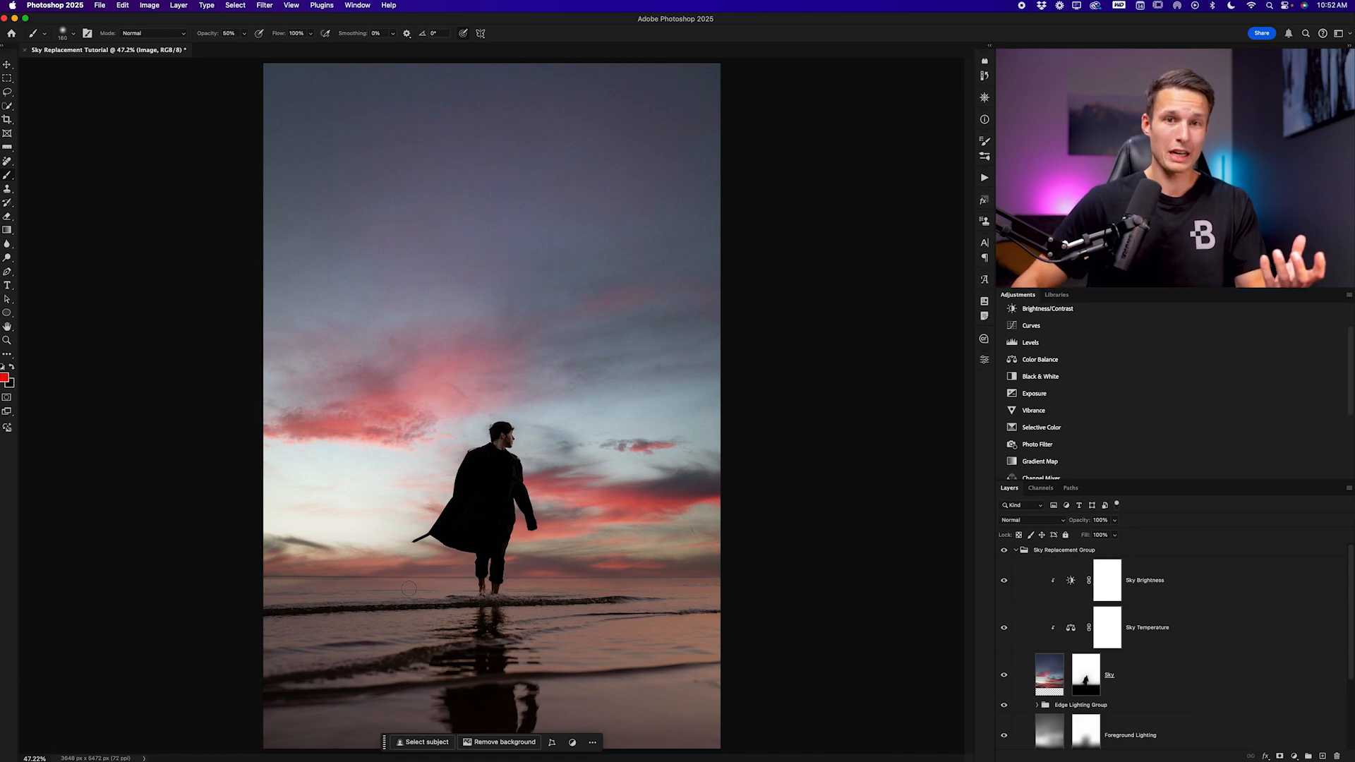
mouse_move(1176, 636)
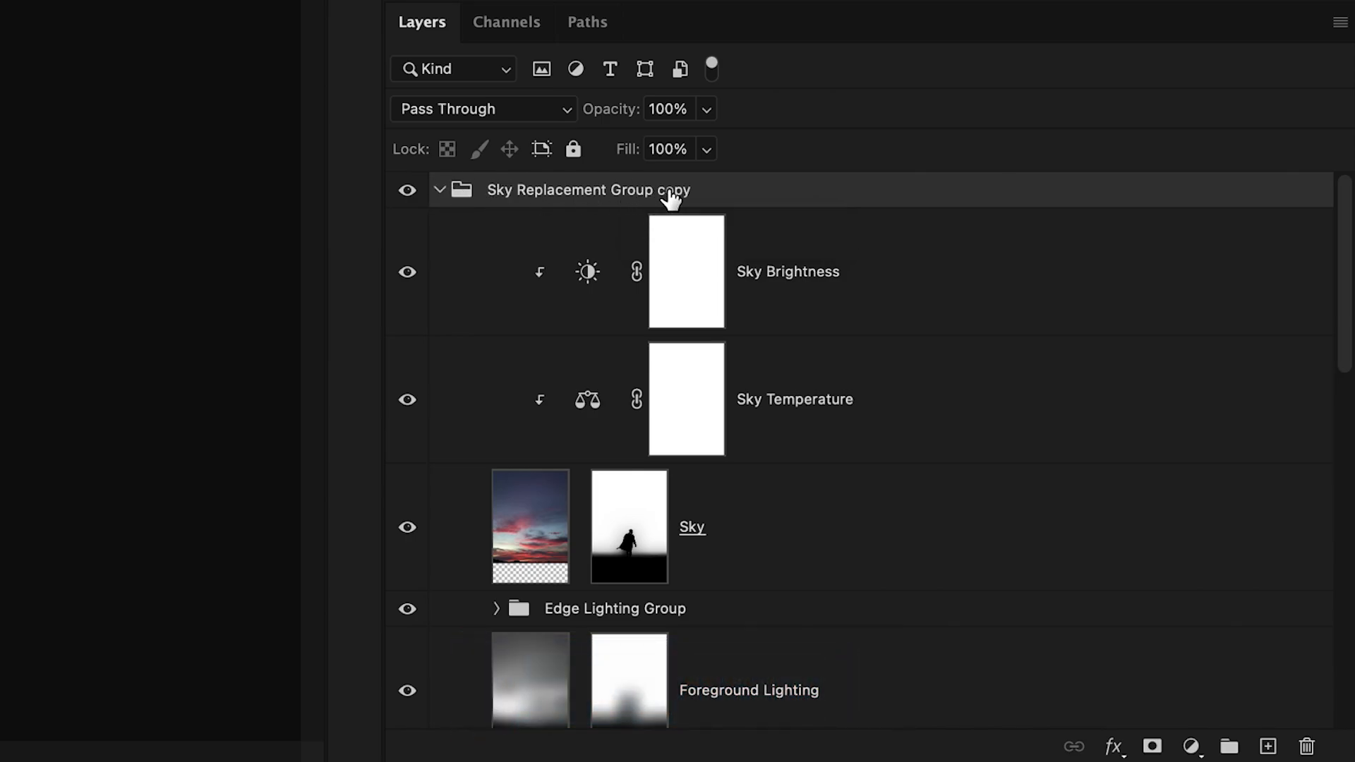
Step: Delete the Sky layer mask in the group copy and merge the group with Cmd+E
click(628, 526)
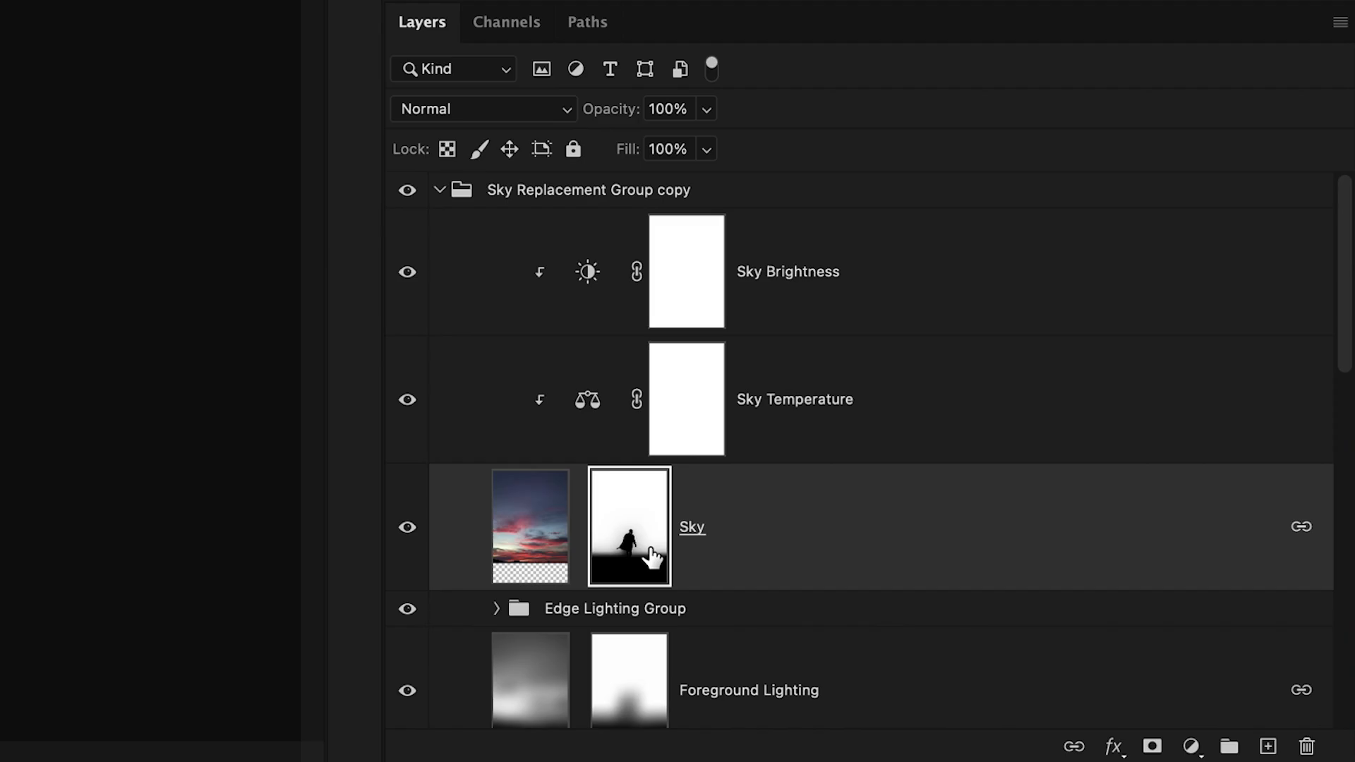
right_click(628, 527)
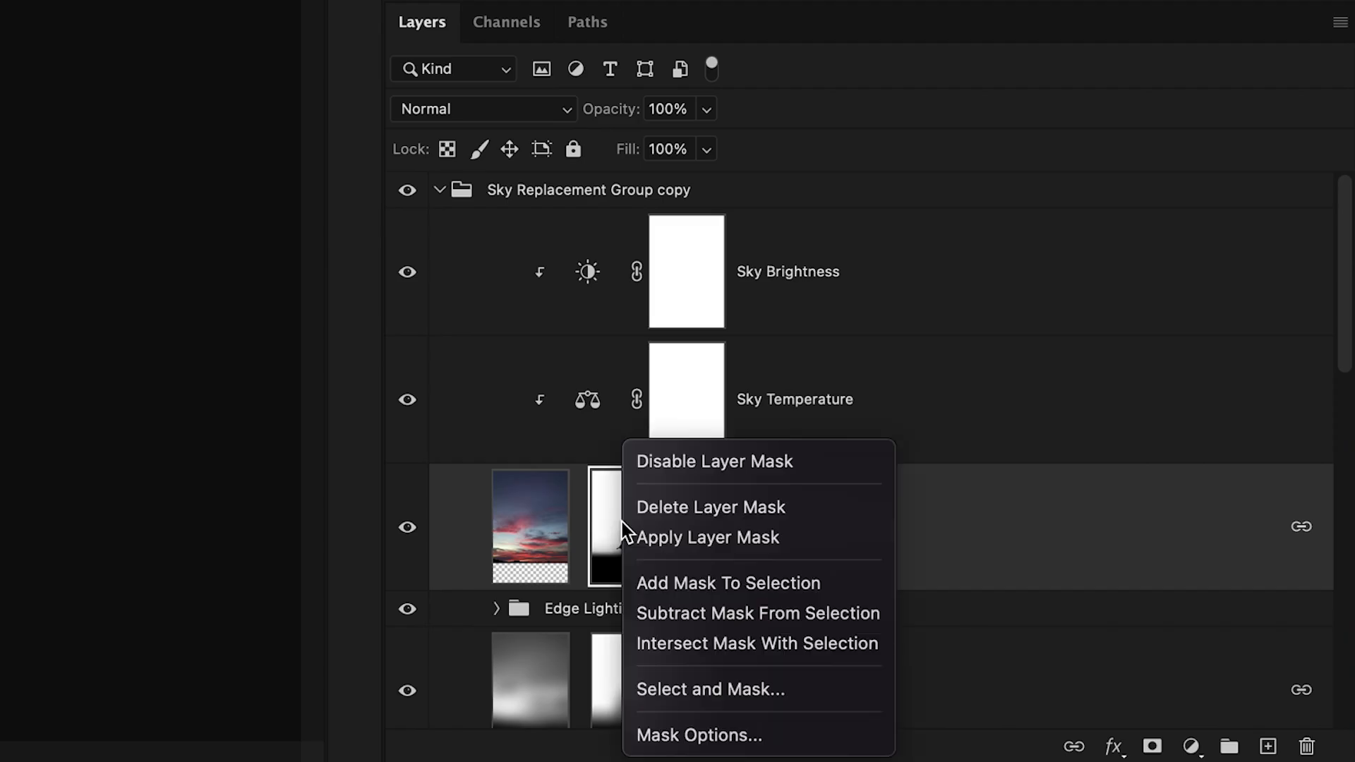
click(709, 507)
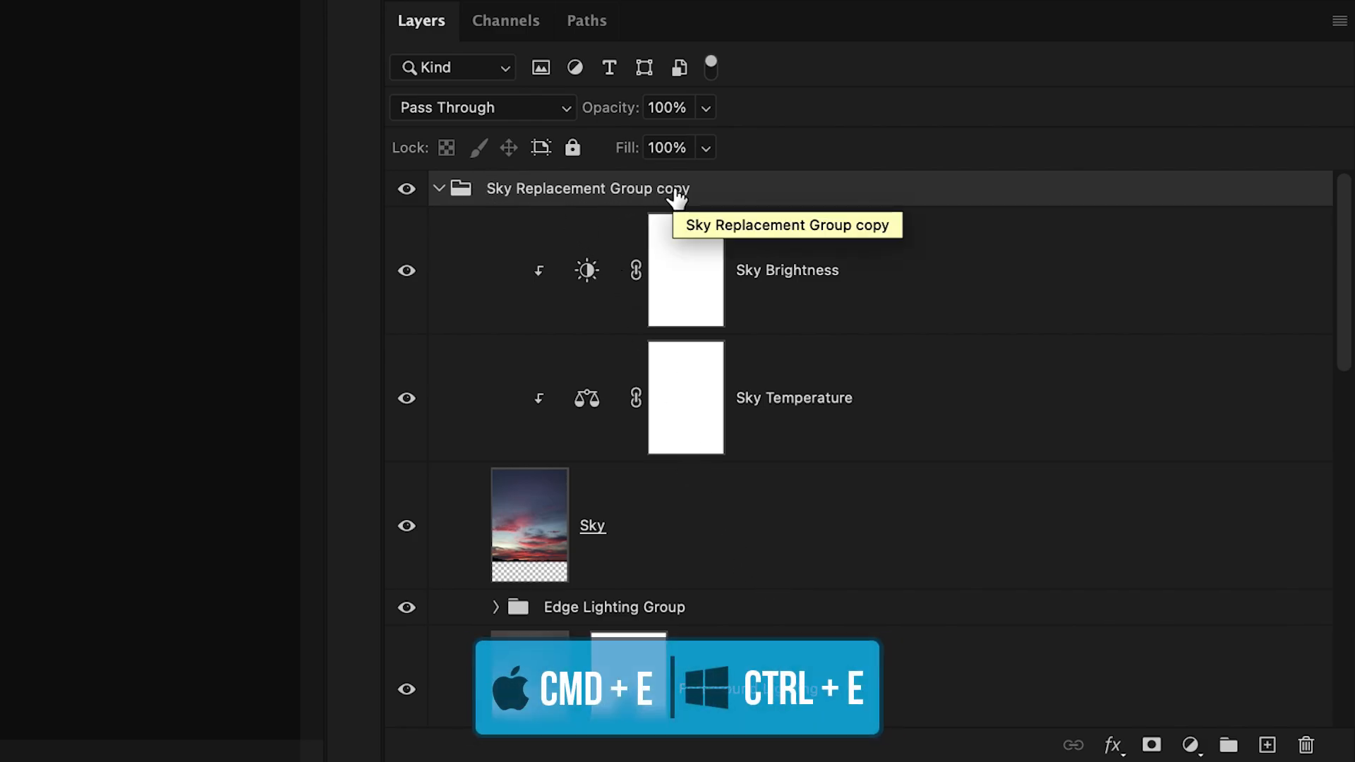
key(cmd+e)
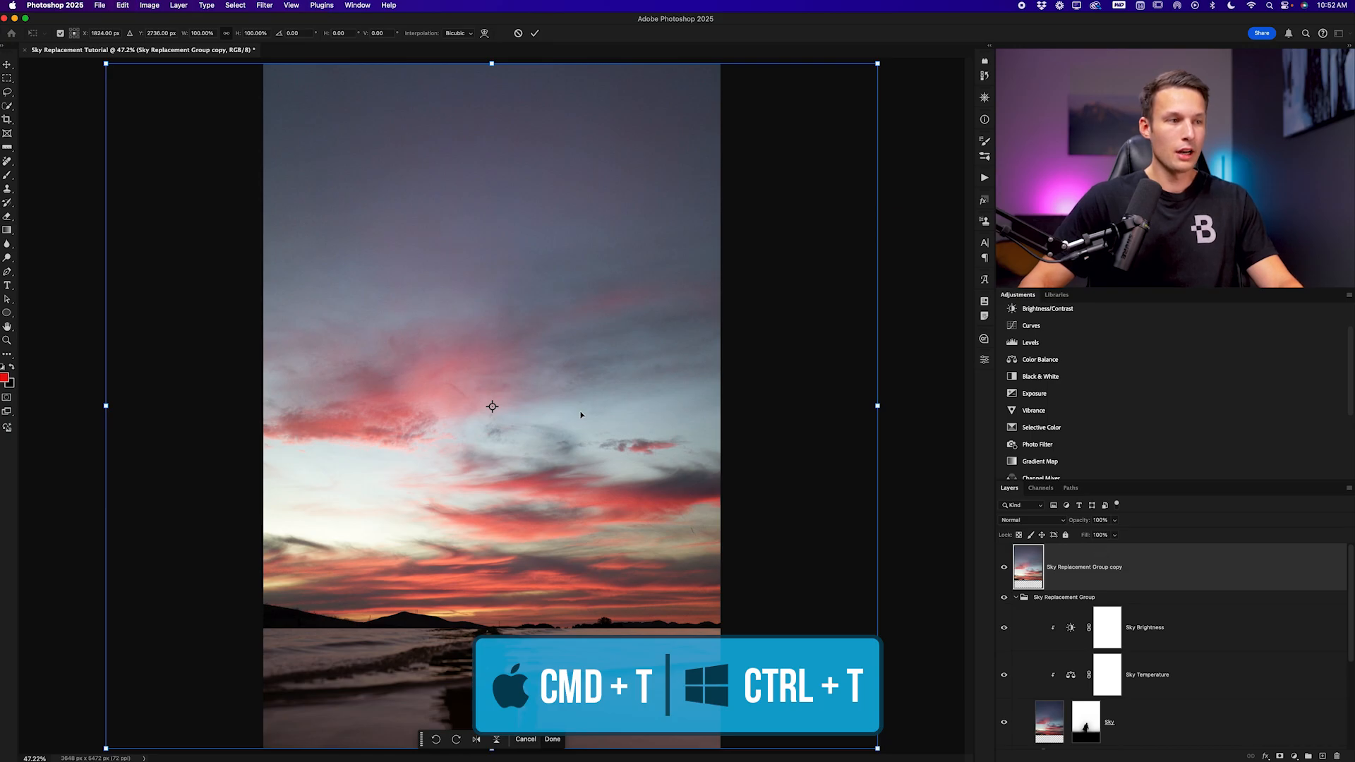
Step: Flip the merged sky copy vertically and widen its bottom in perspective below the horizon
right_click(492, 407)
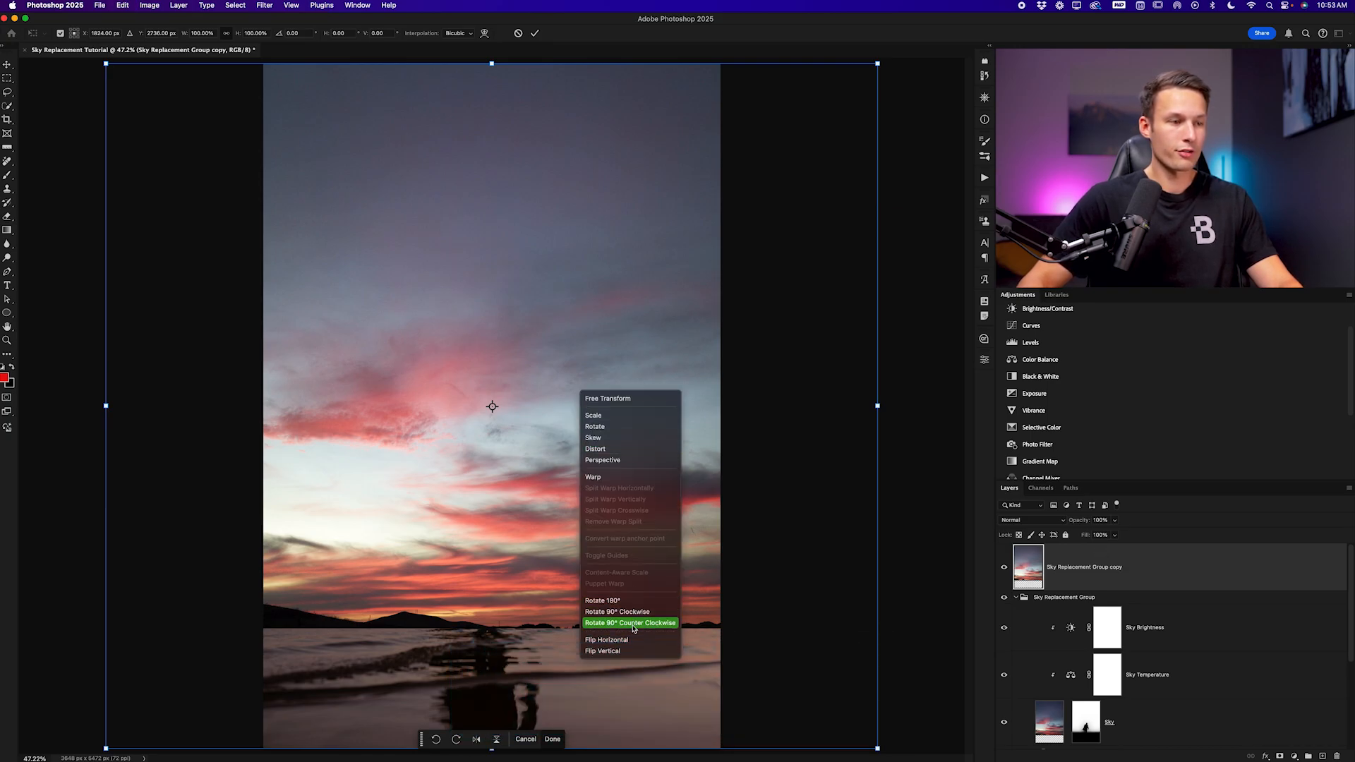
click(602, 650)
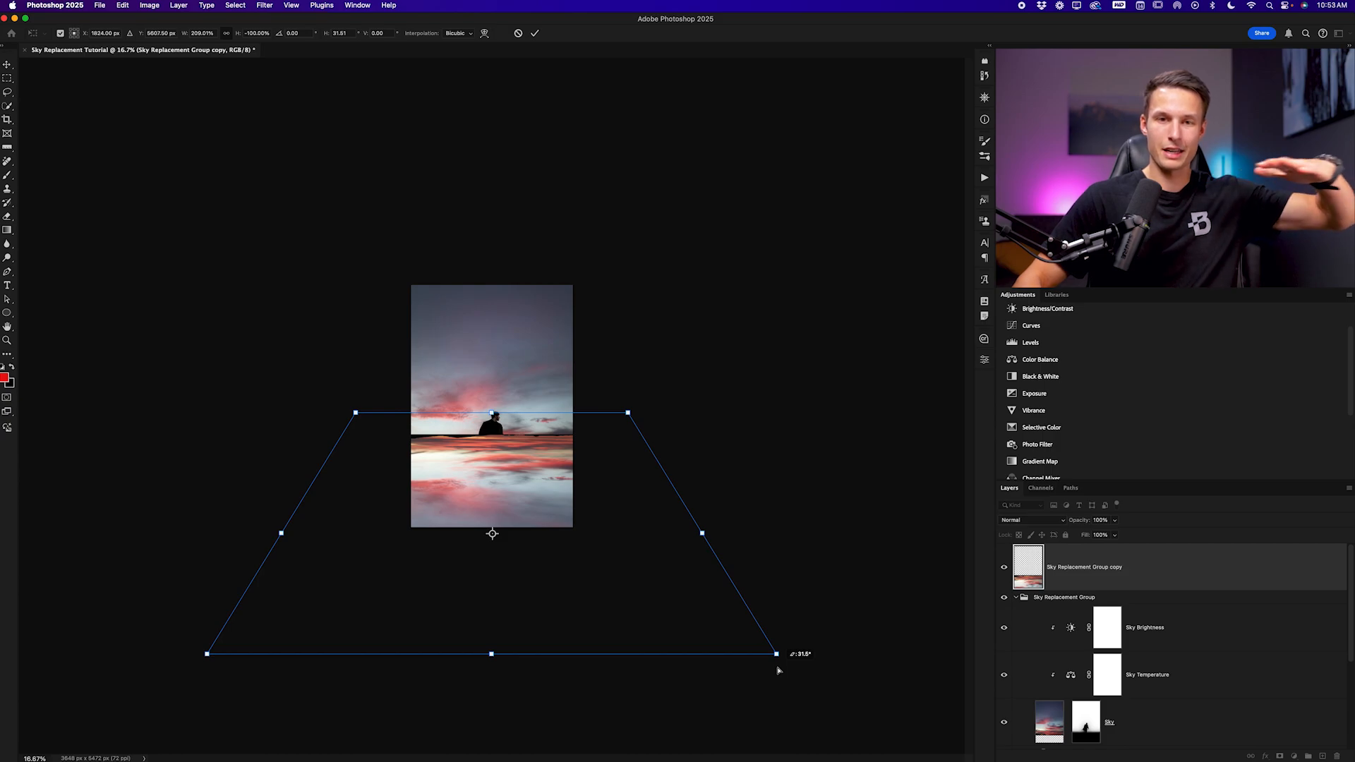
drag(769, 654, 793, 653)
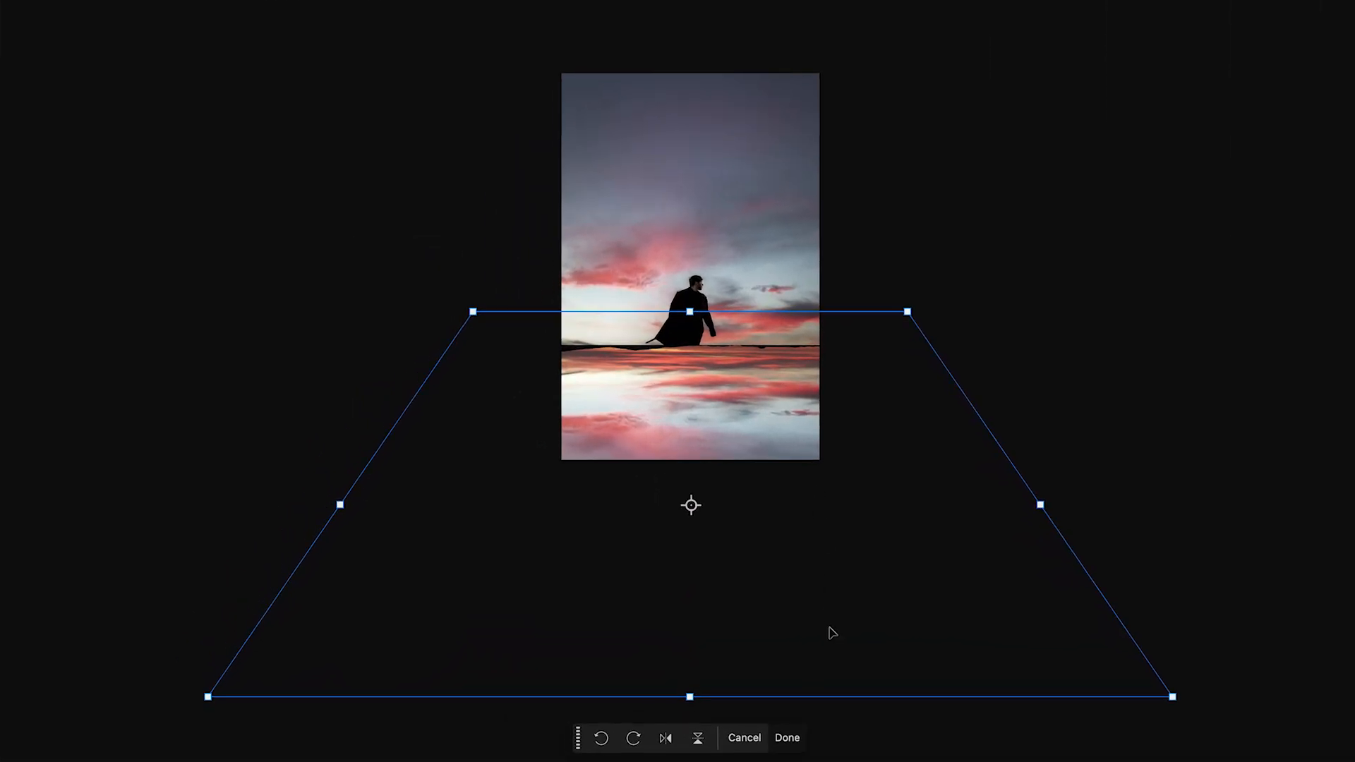
click(786, 736)
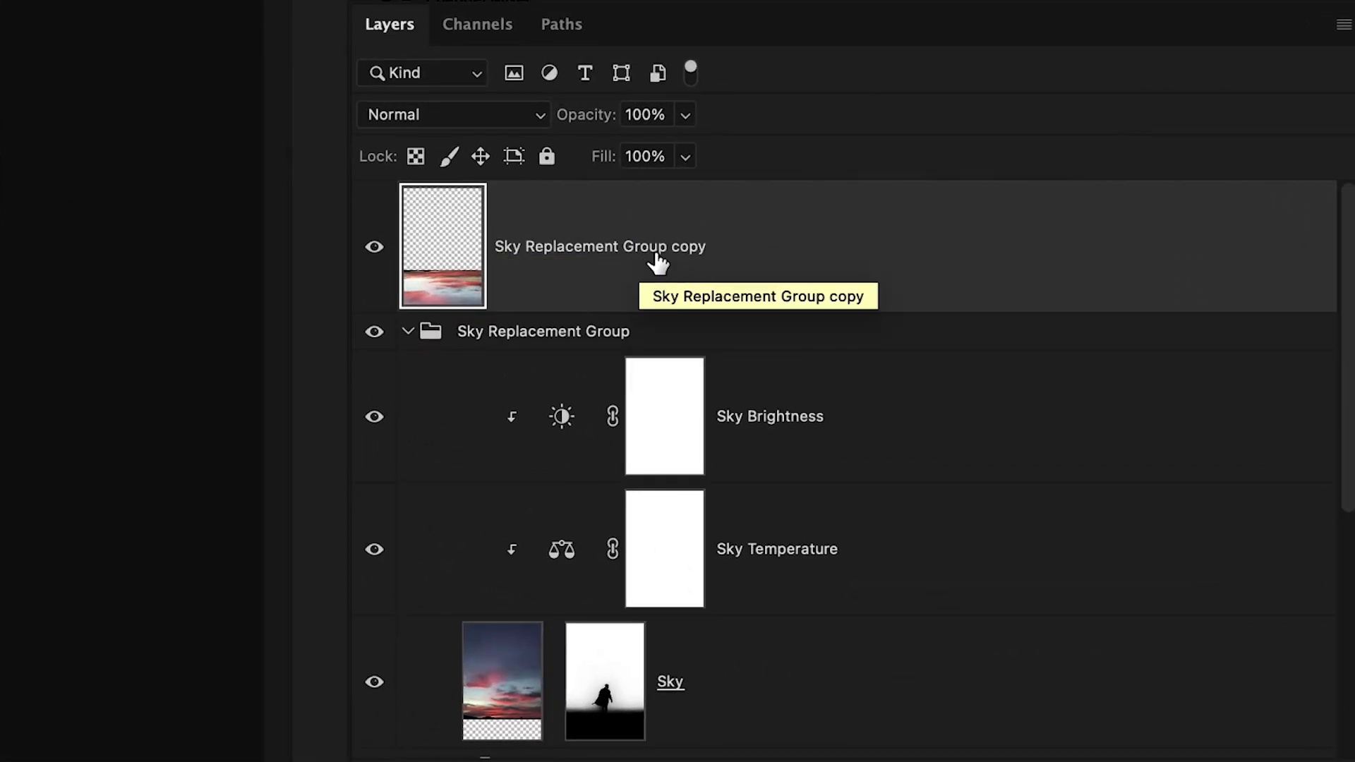
Step: Set the Sky Replacement Group copy layer's blend mode to Overlay
click(450, 115)
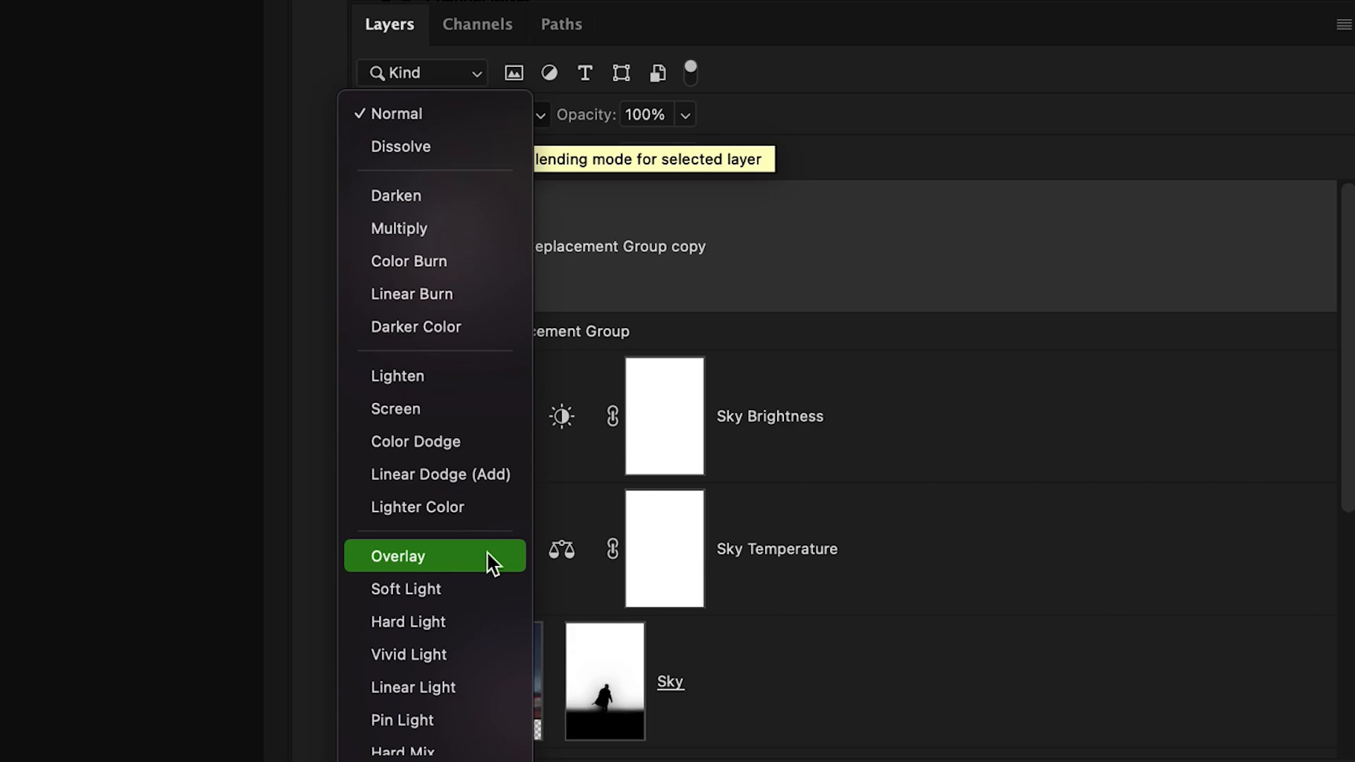
mouse_move(488, 400)
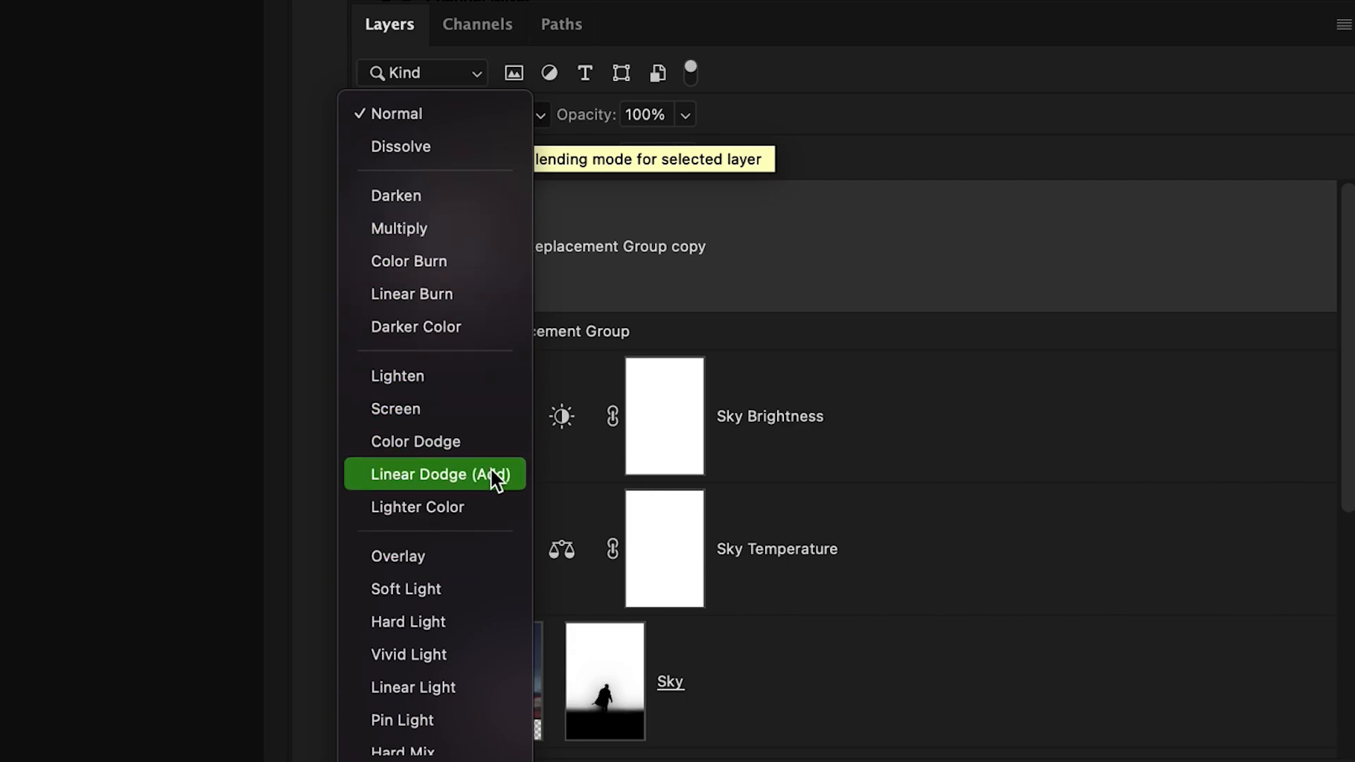
click(398, 555)
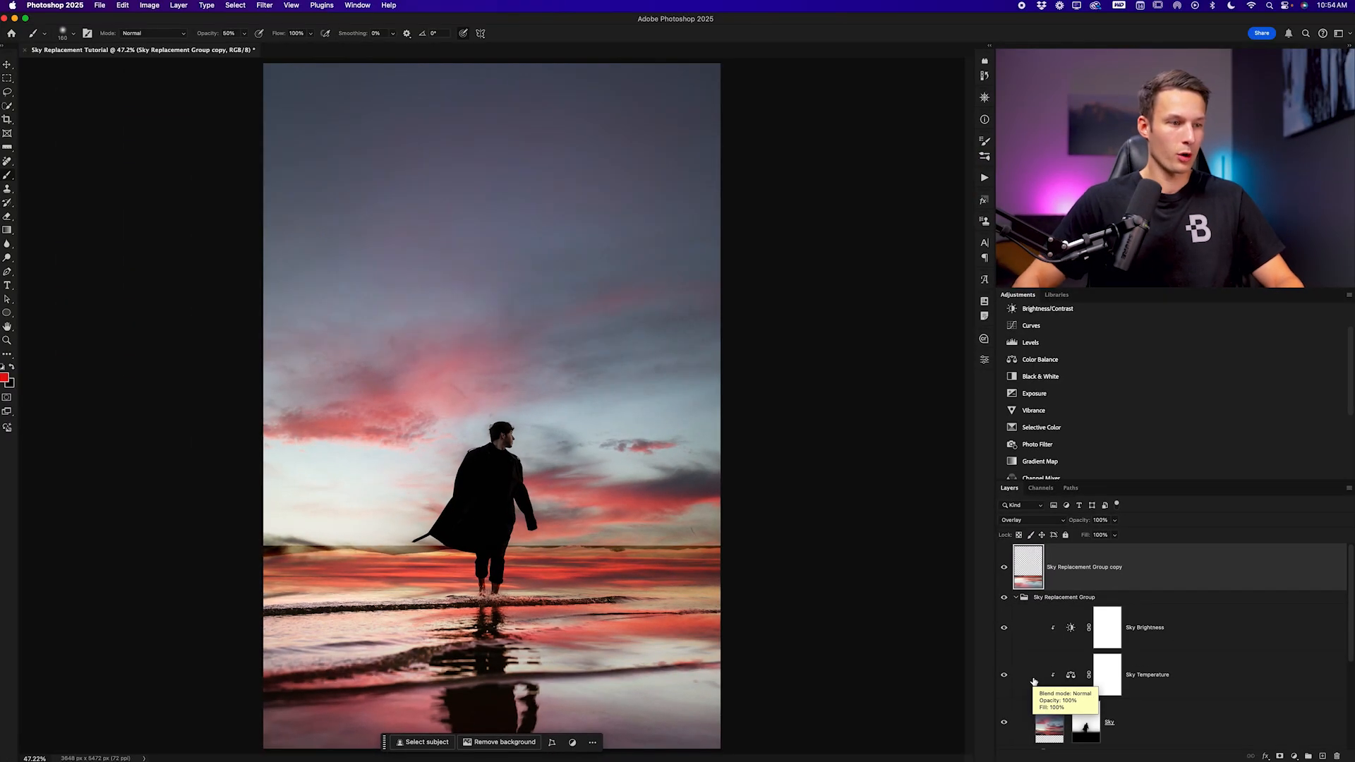
Step: Fit the image on screen and pick the Brush tool for painting the reflection mask
key(cmd+0)
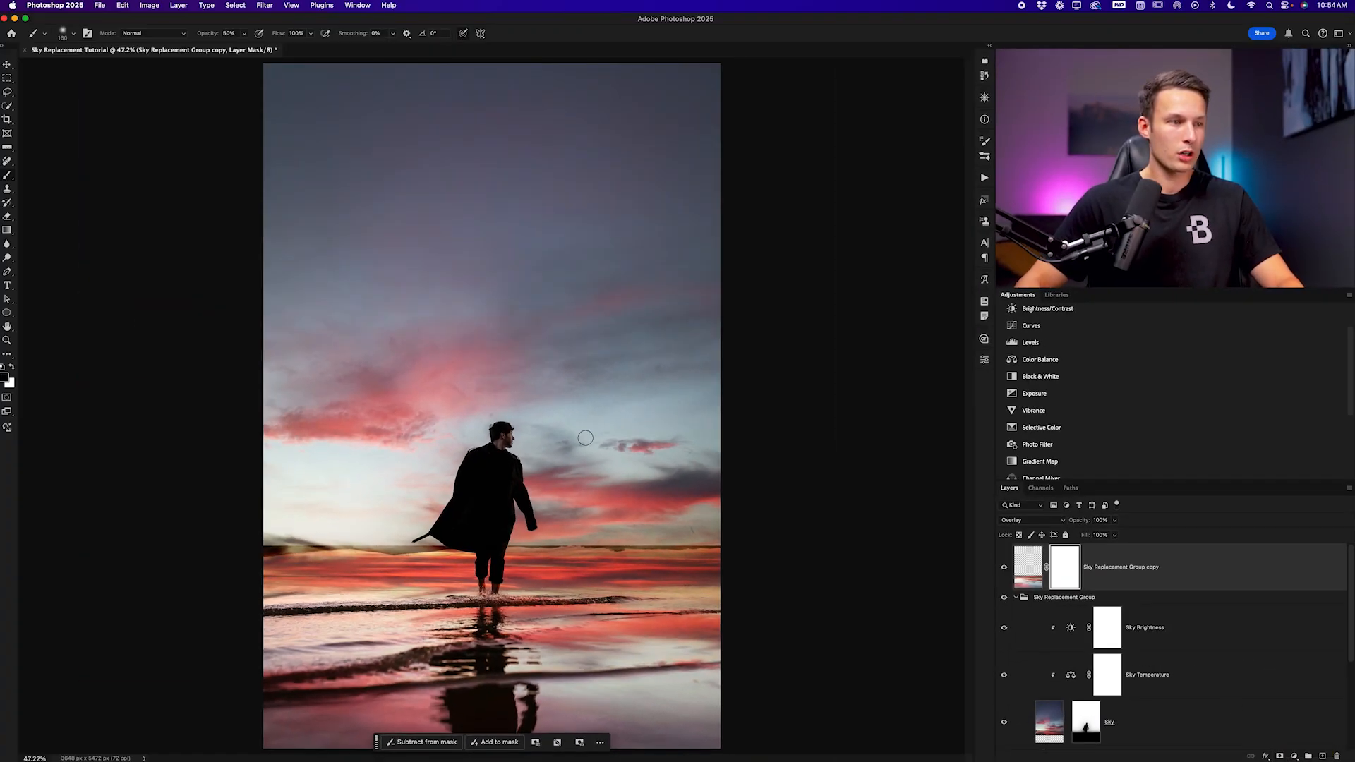
key(b)
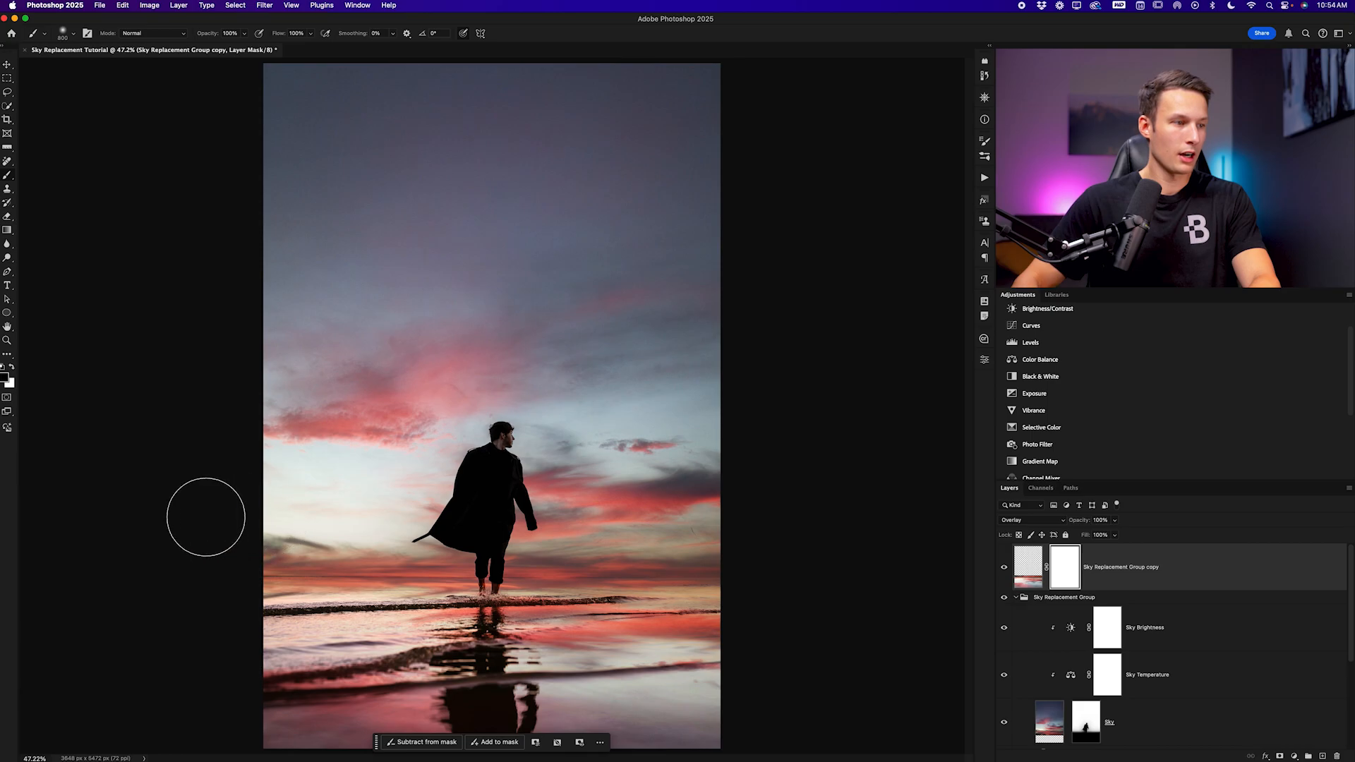
mouse_move(278, 527)
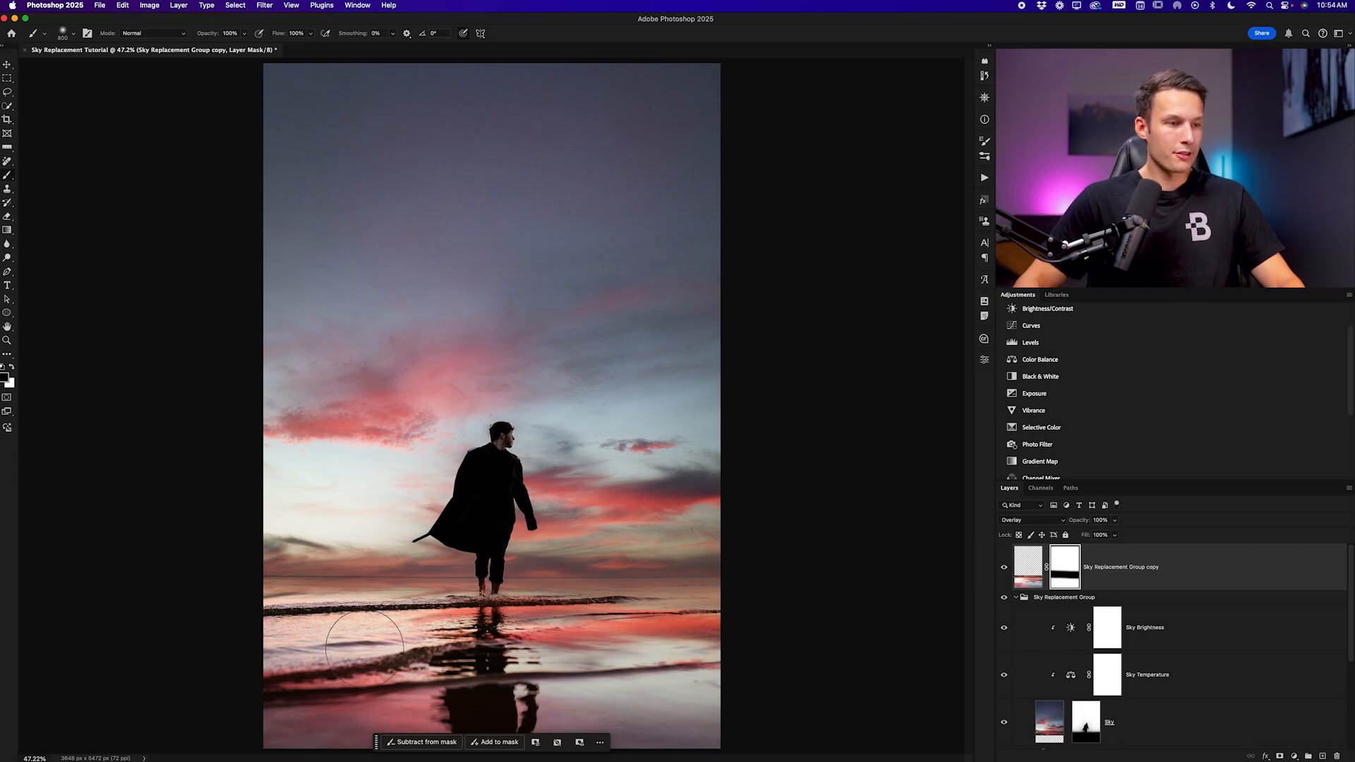
mouse_move(585, 674)
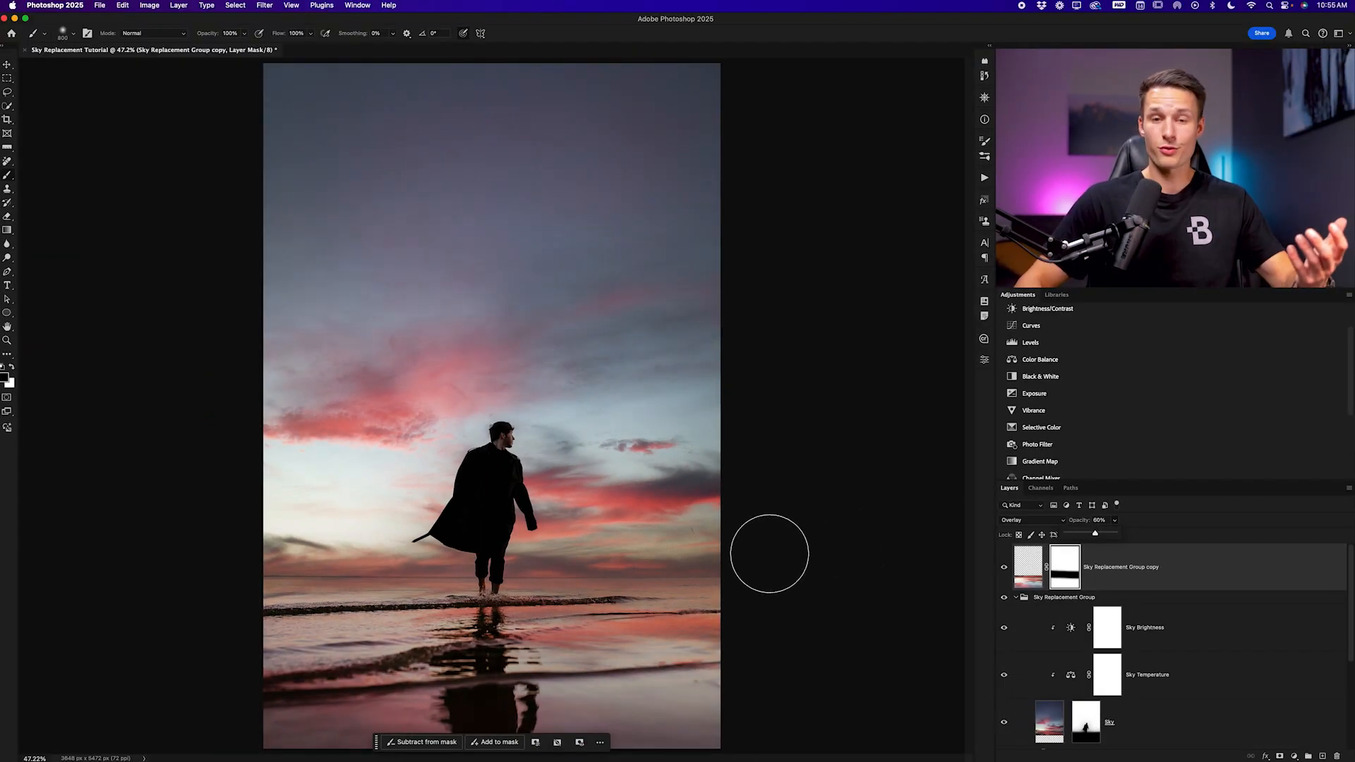
mouse_move(721, 592)
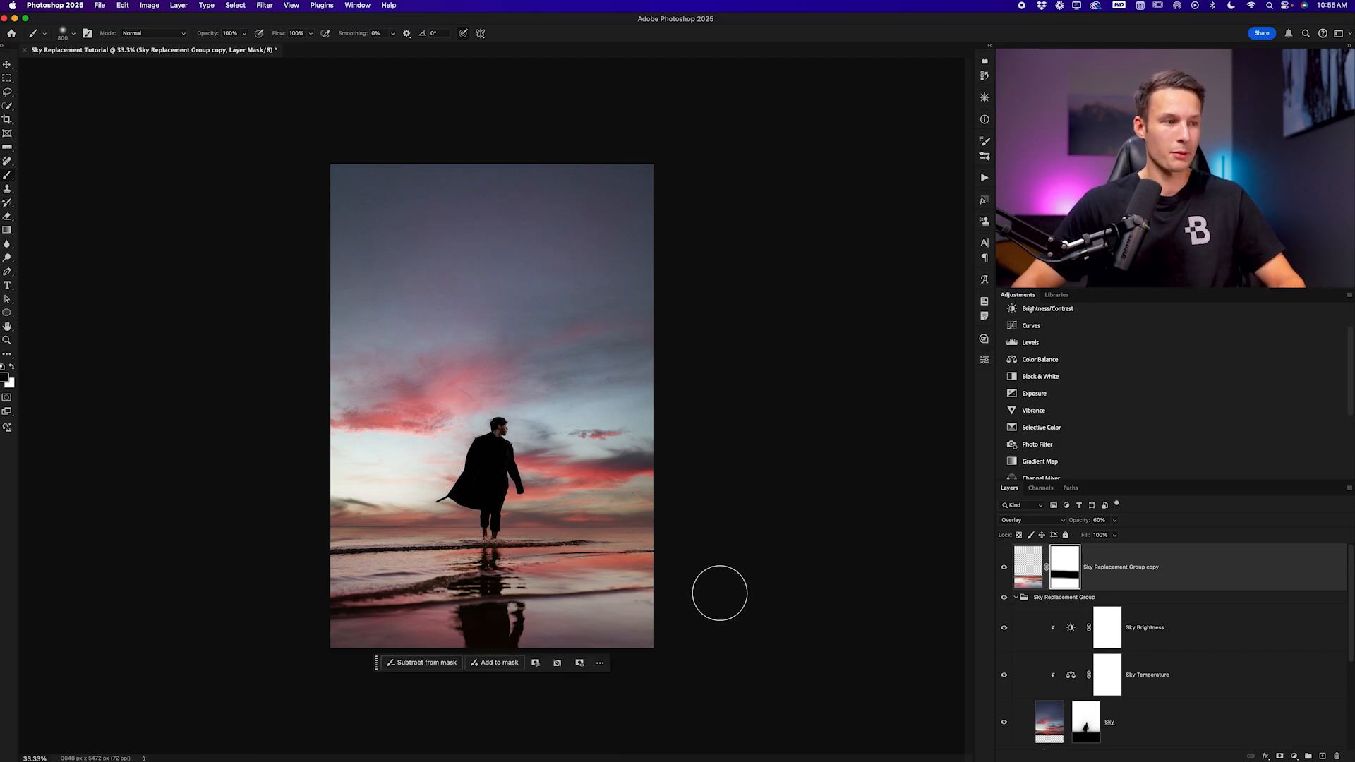
mouse_move(727, 528)
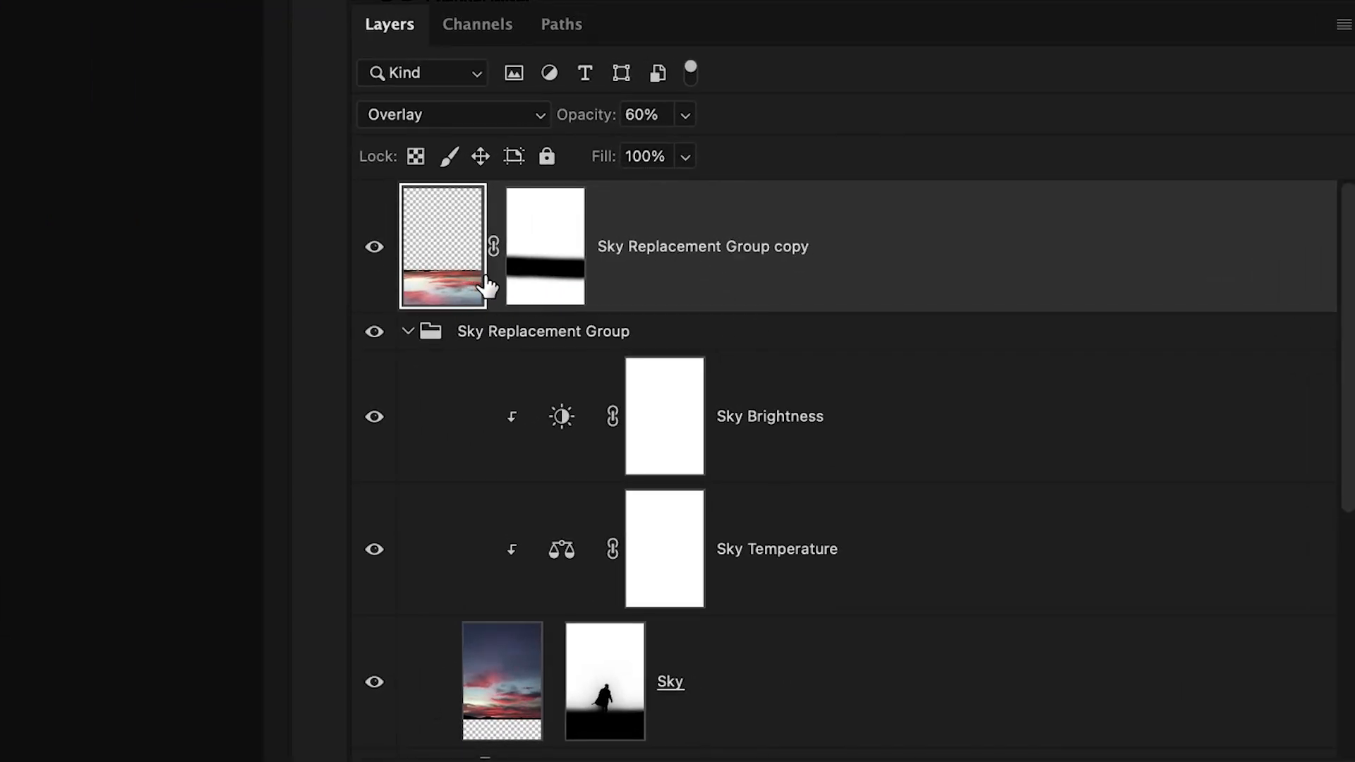
Step: Apply a 2.1-pixel Gaussian Blur to the reflection layer's pixels
click(442, 11)
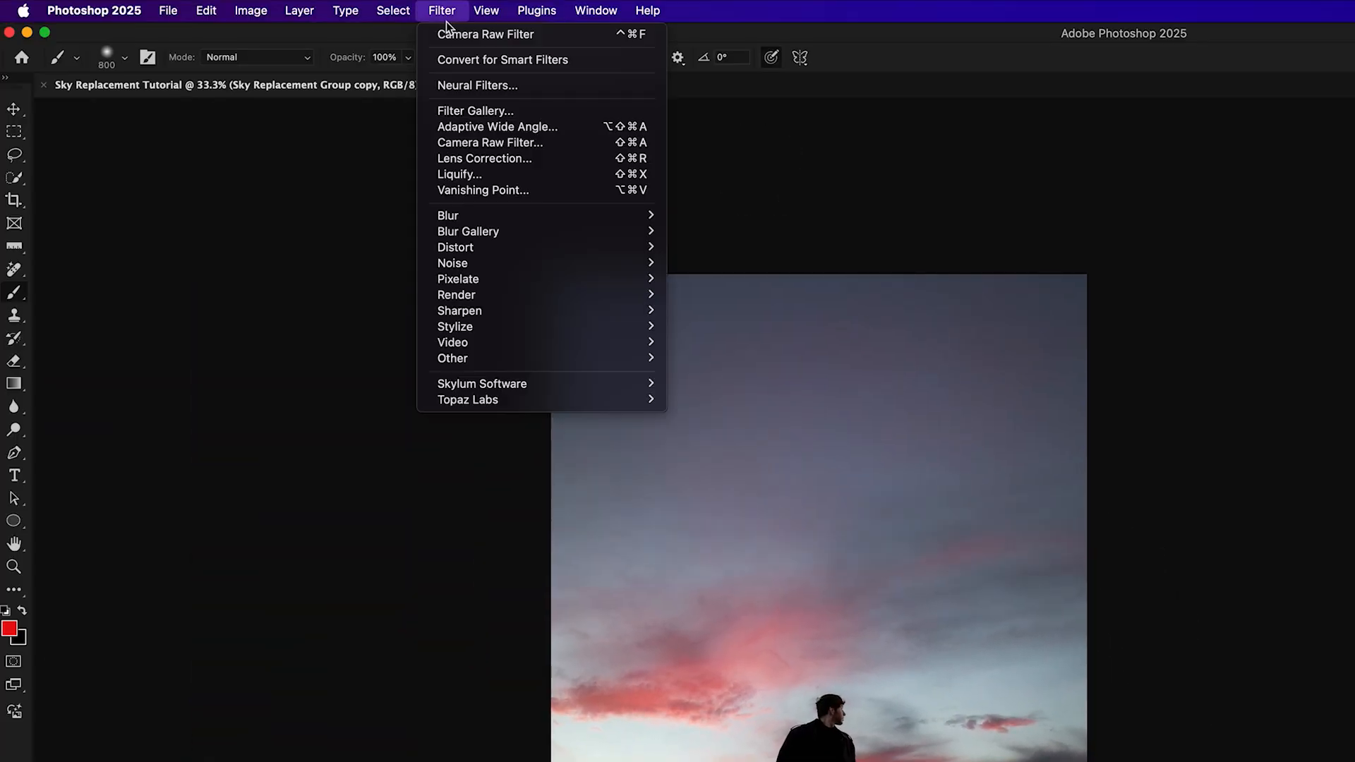
mouse_move(449, 215)
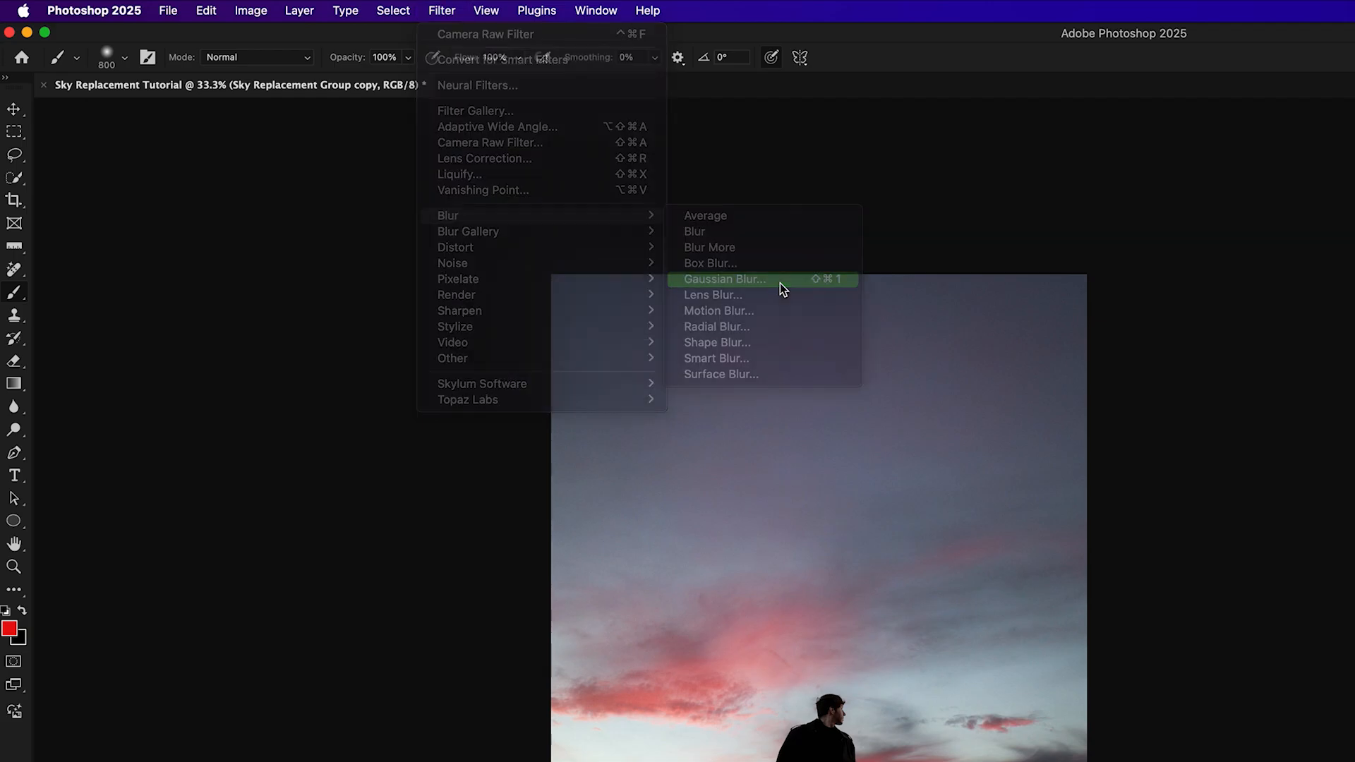
click(724, 278)
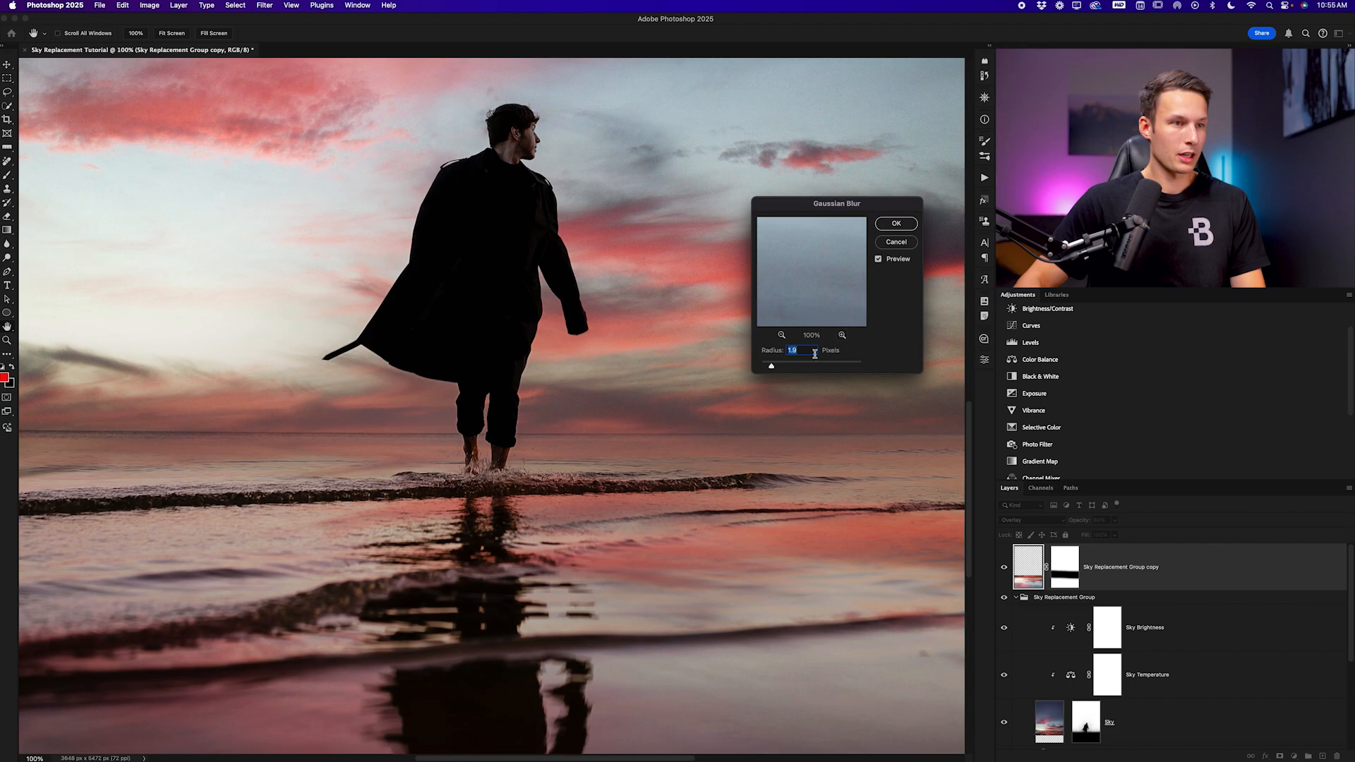
text(21.0)
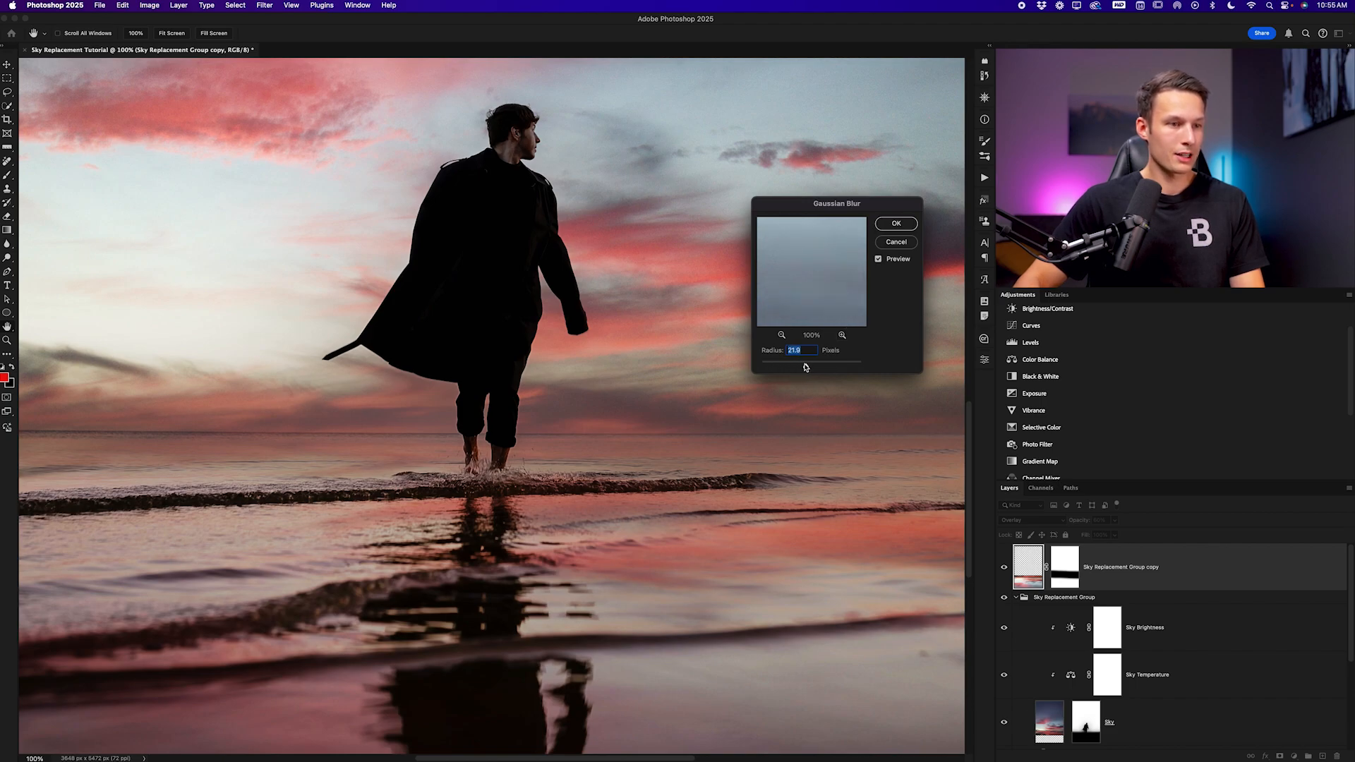
text(0.1)
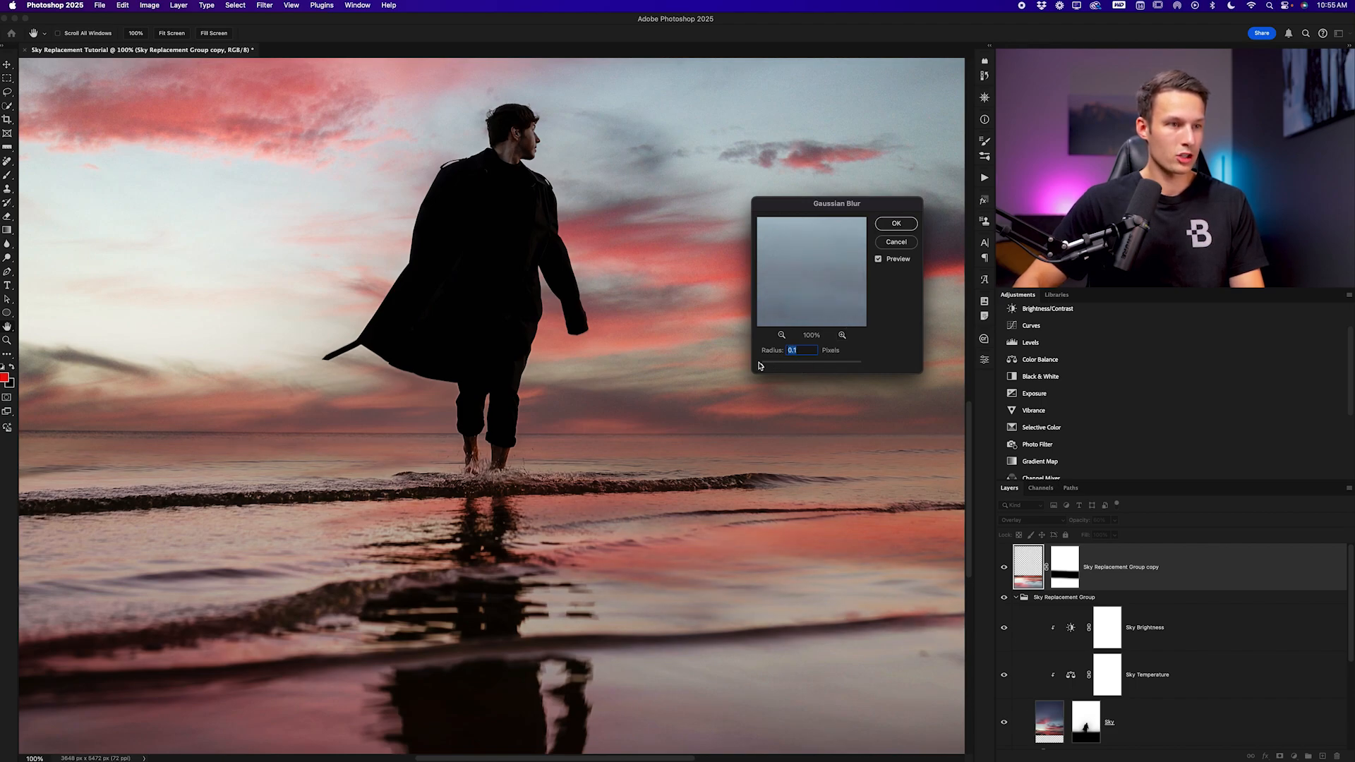
text(2.1)
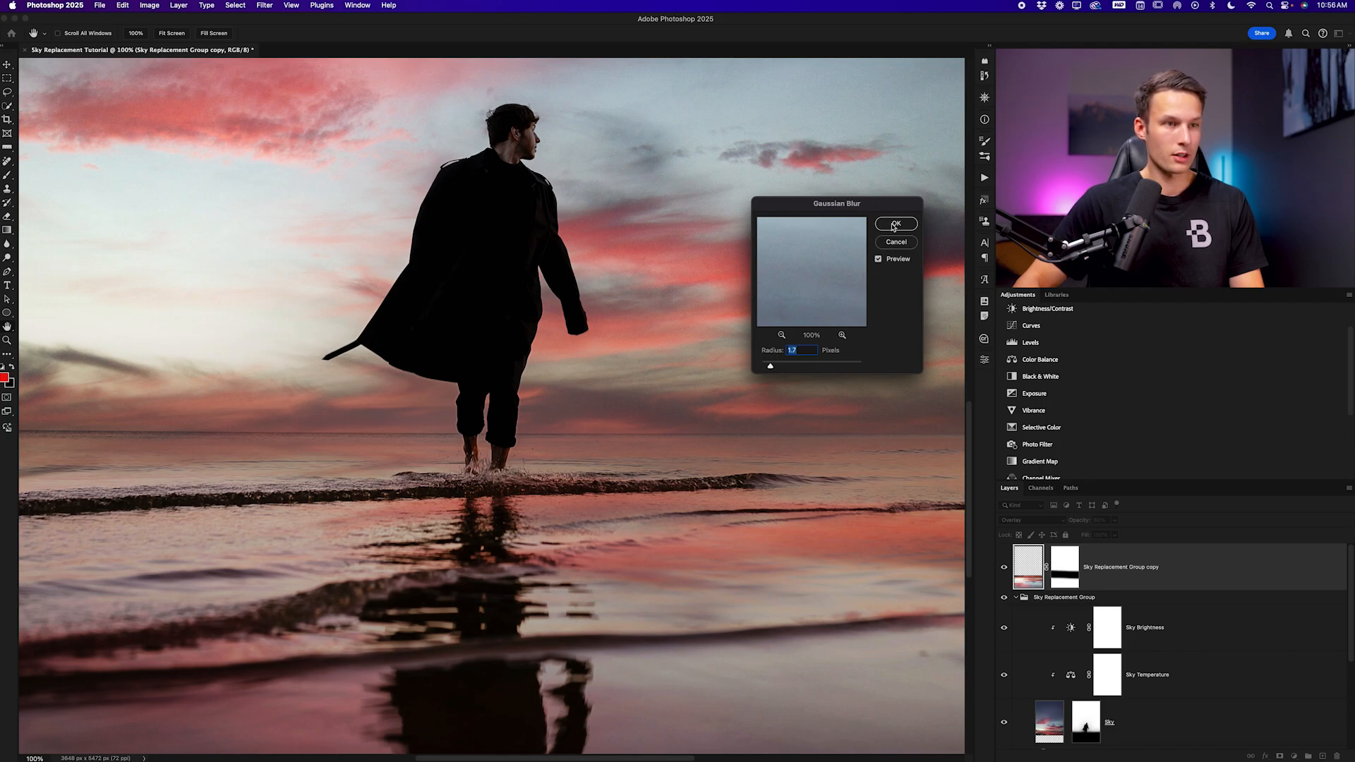
click(896, 223)
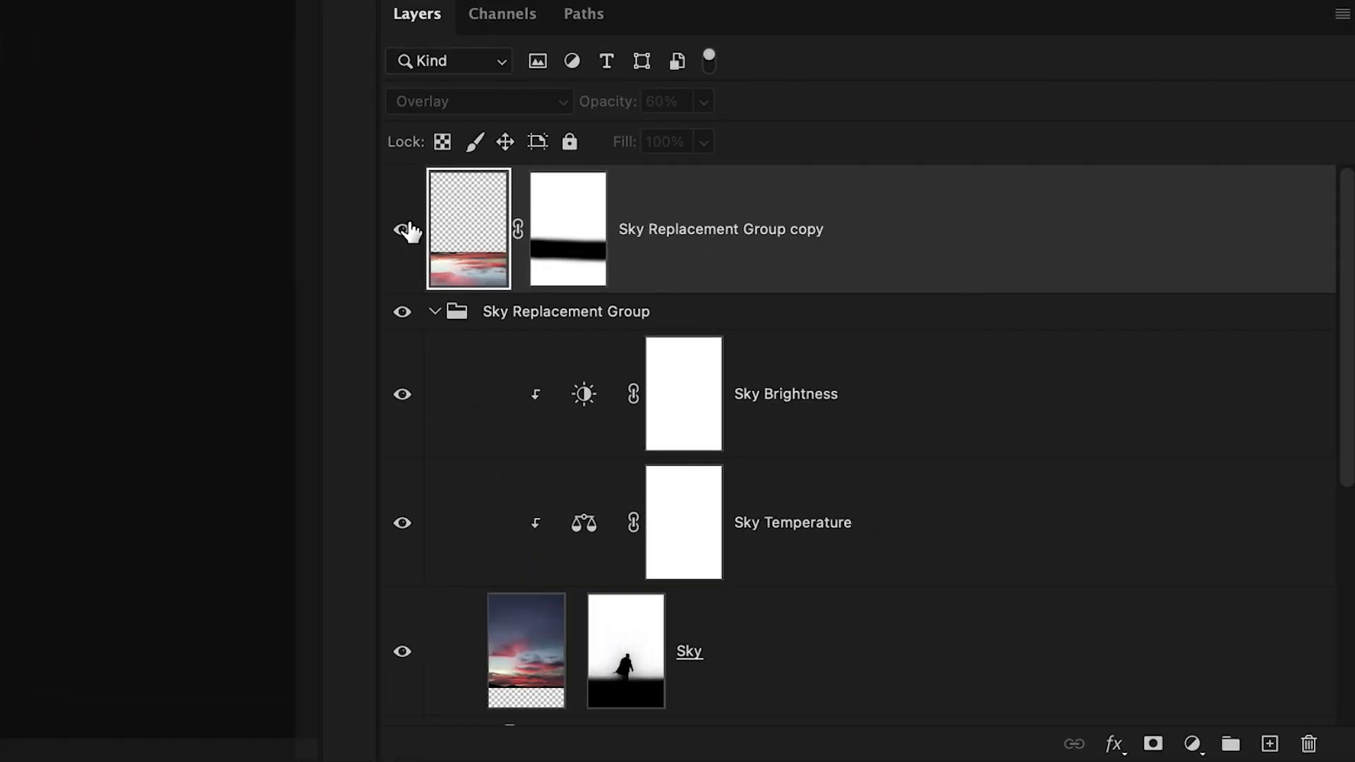
Step: Collapse Sky Replacement Group in the Layers panel
click(436, 311)
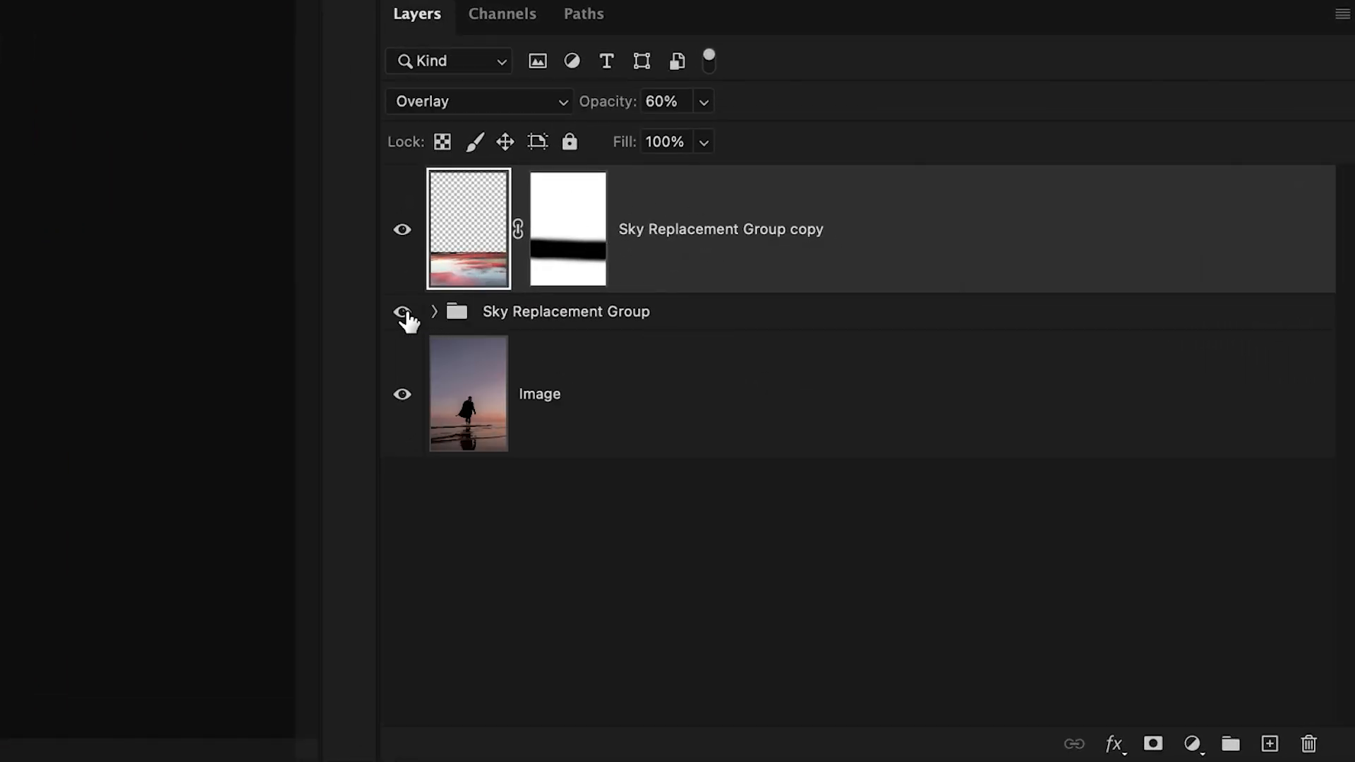